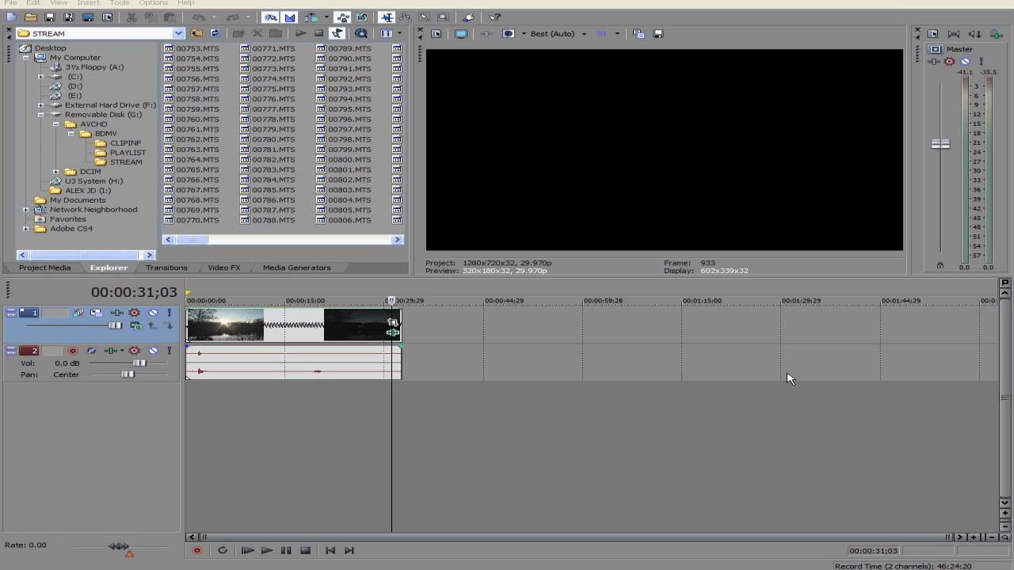
{"action": "mouse_move", "coordinate": [792, 370]}
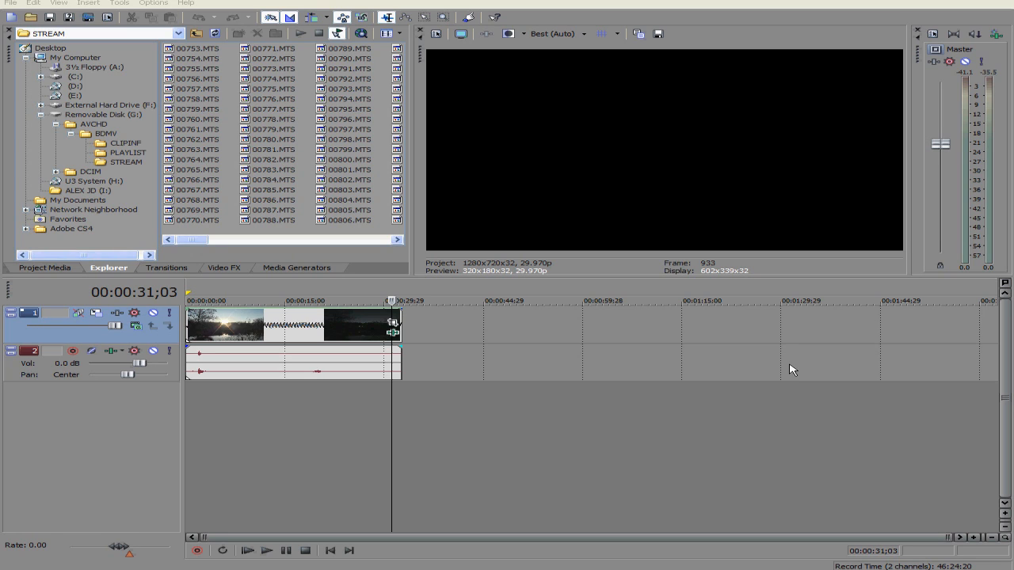
{"action": "mouse_move", "coordinate": [702, 364]}
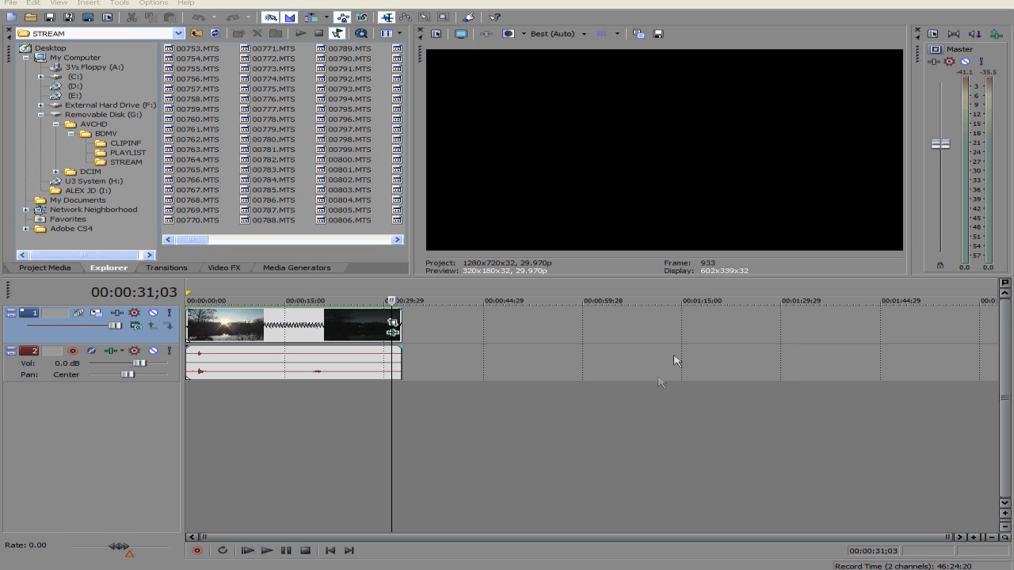
{"action": "mouse_move", "coordinate": [688, 355]}
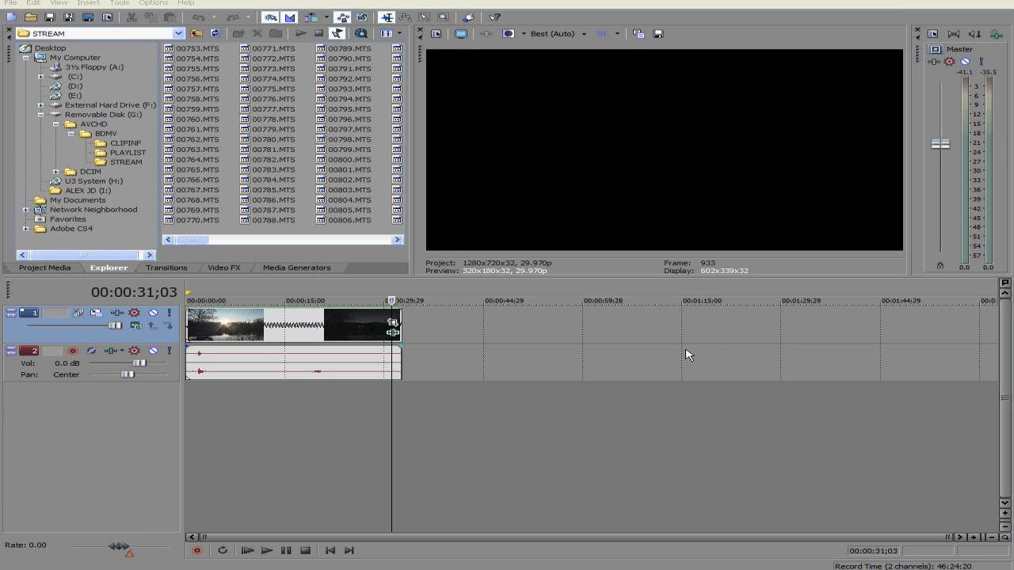
{"action": "mouse_move", "coordinate": [699, 342]}
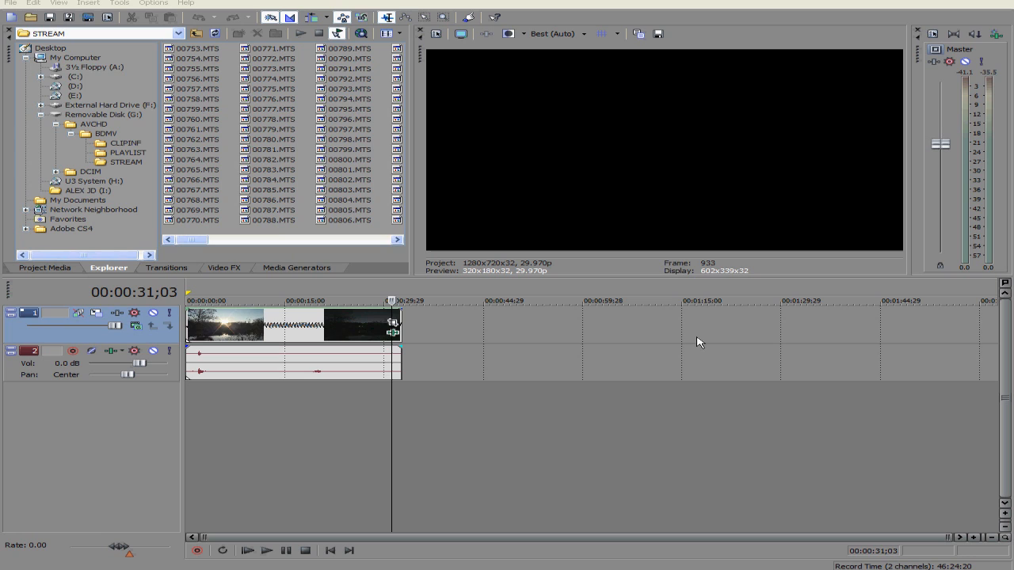
{"action": "mouse_move", "coordinate": [424, 371]}
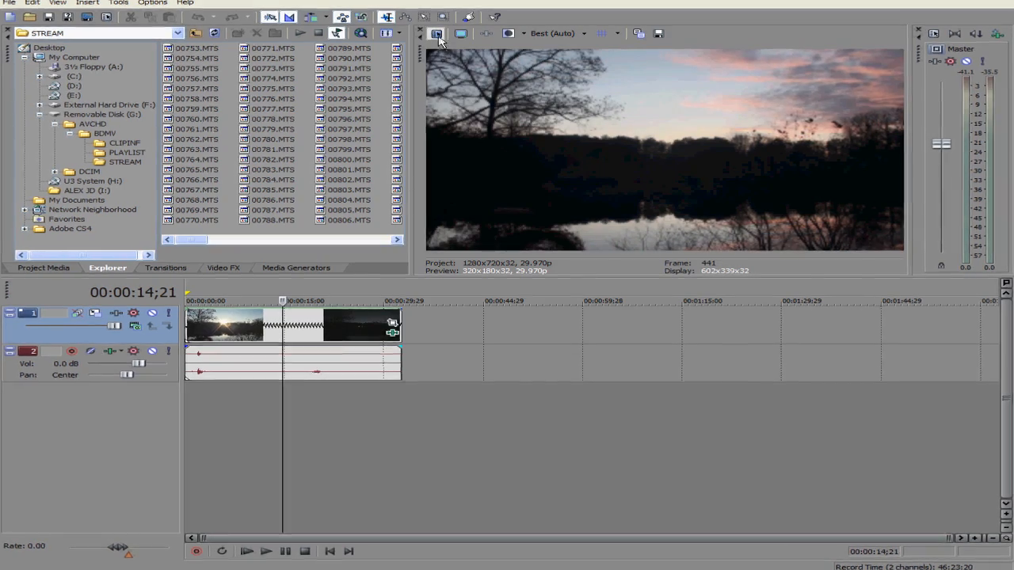
- Set project properties to the HD 1080-60i template with field order None (progressive scan)
{"action": "left_click", "coordinate": [435, 33]}
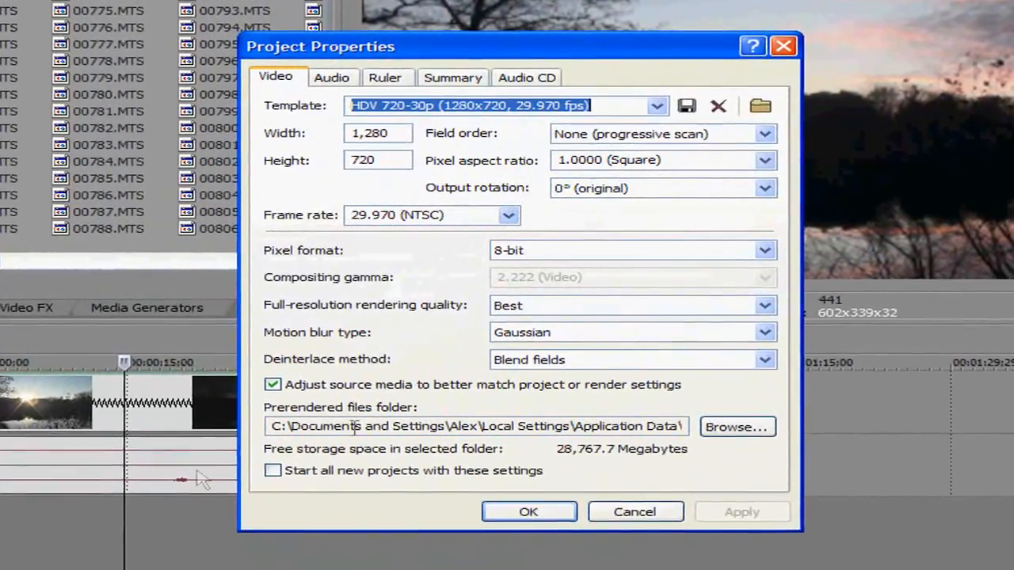
{"action": "left_click", "coordinate": [656, 104]}
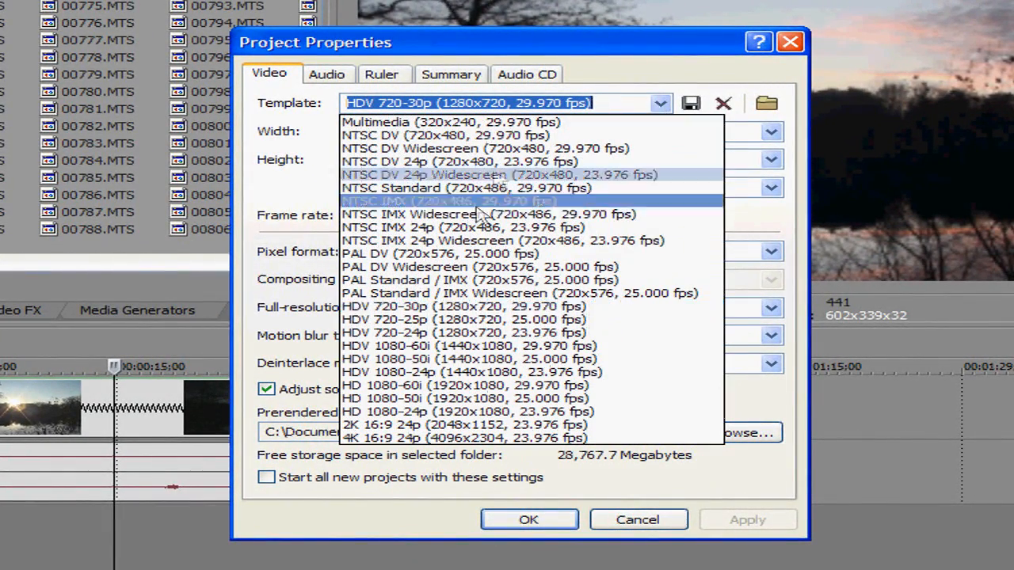
{"action": "mouse_move", "coordinate": [377, 386]}
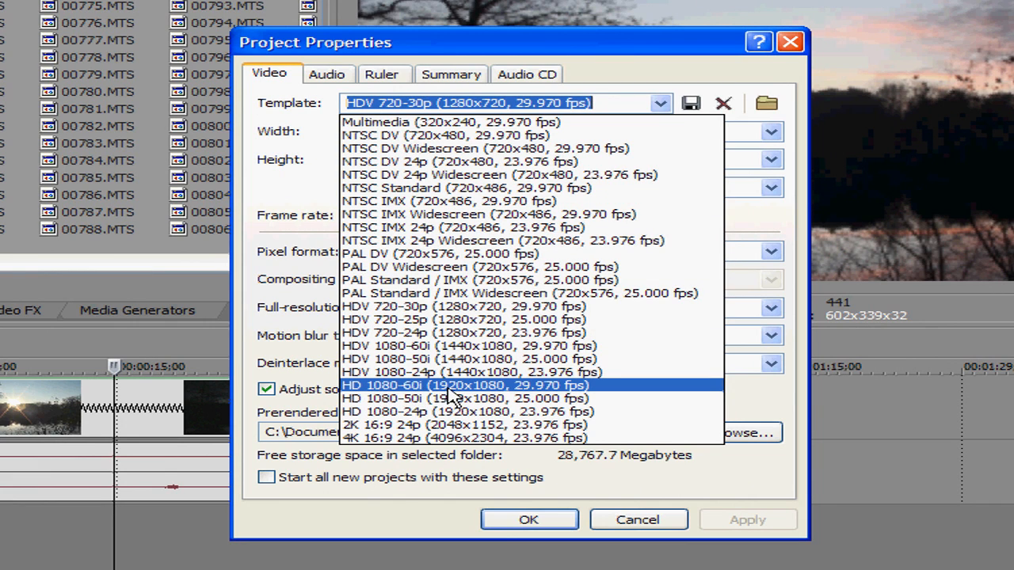
{"action": "left_click", "coordinate": [466, 385]}
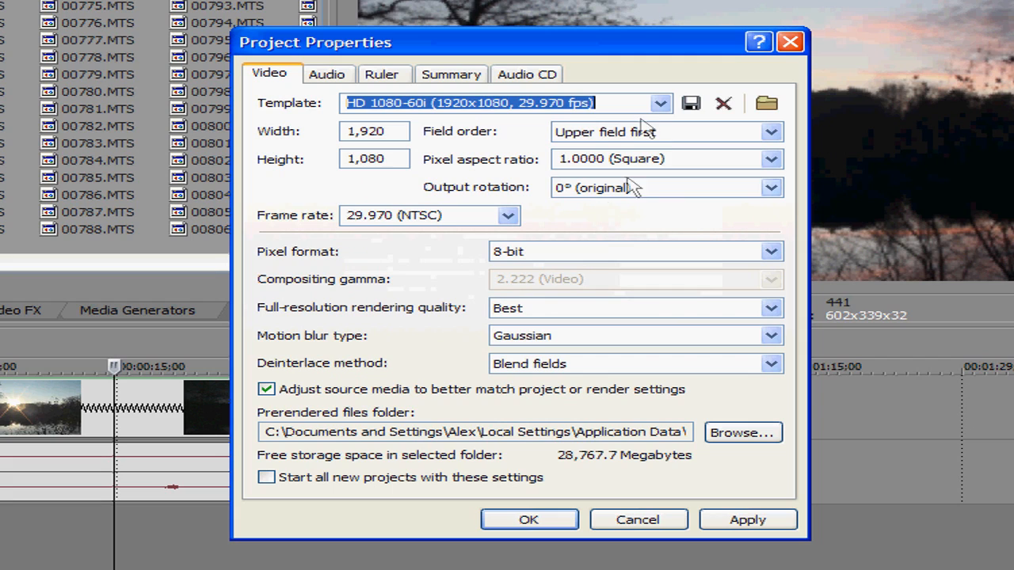
{"action": "mouse_move", "coordinate": [634, 128]}
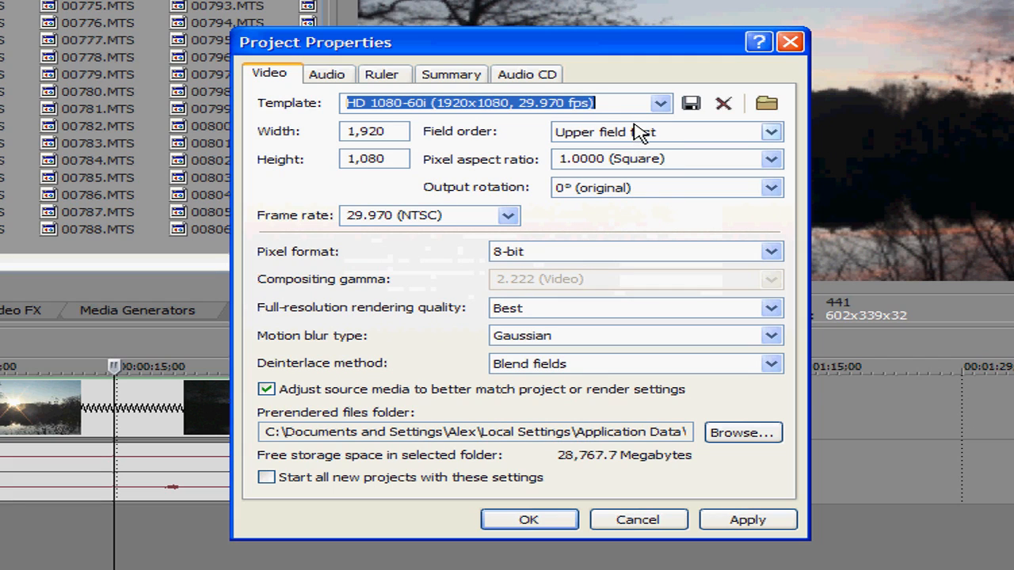
{"action": "left_click", "coordinate": [770, 131]}
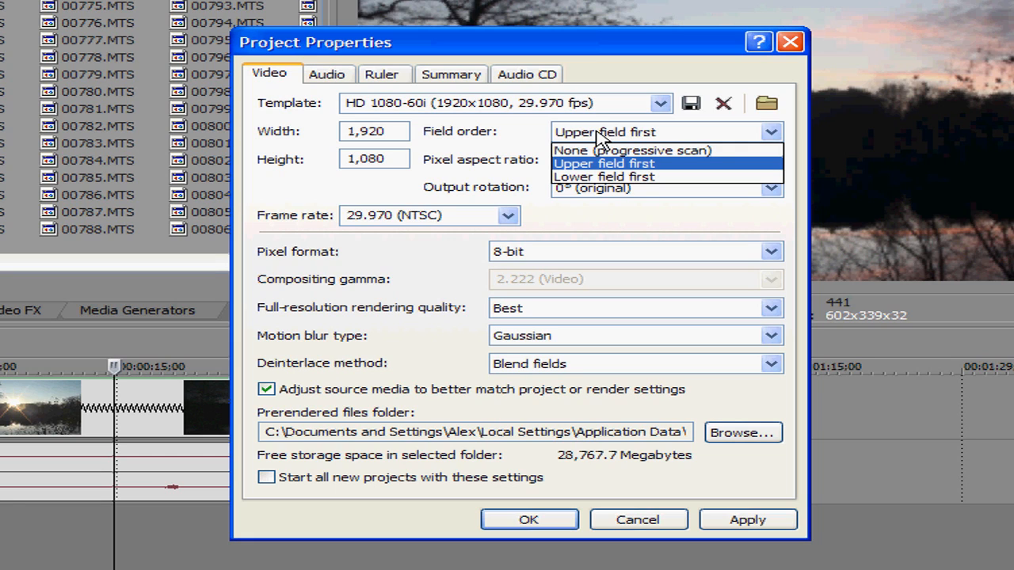
{"action": "mouse_move", "coordinate": [614, 174]}
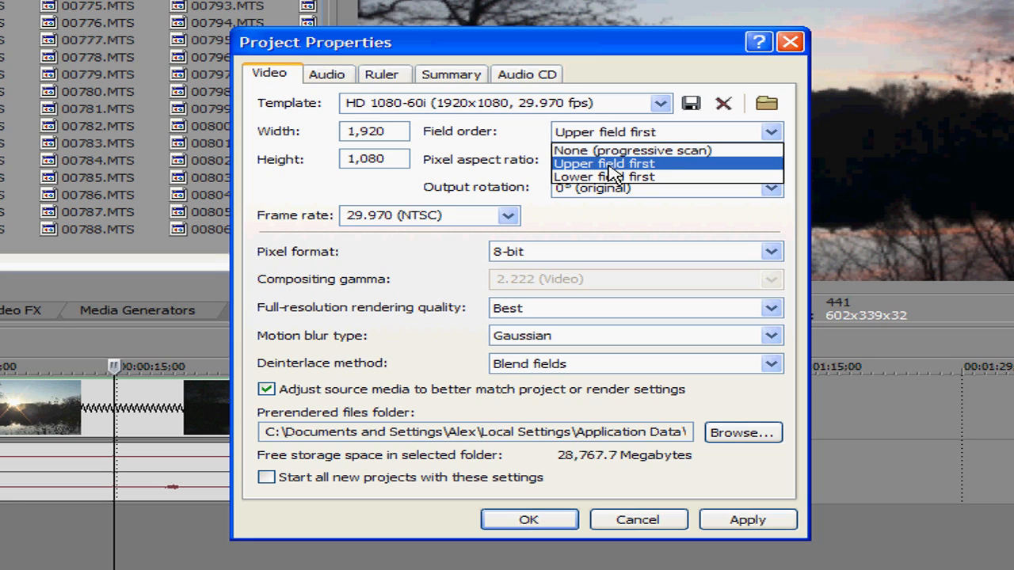
{"action": "mouse_move", "coordinate": [634, 150]}
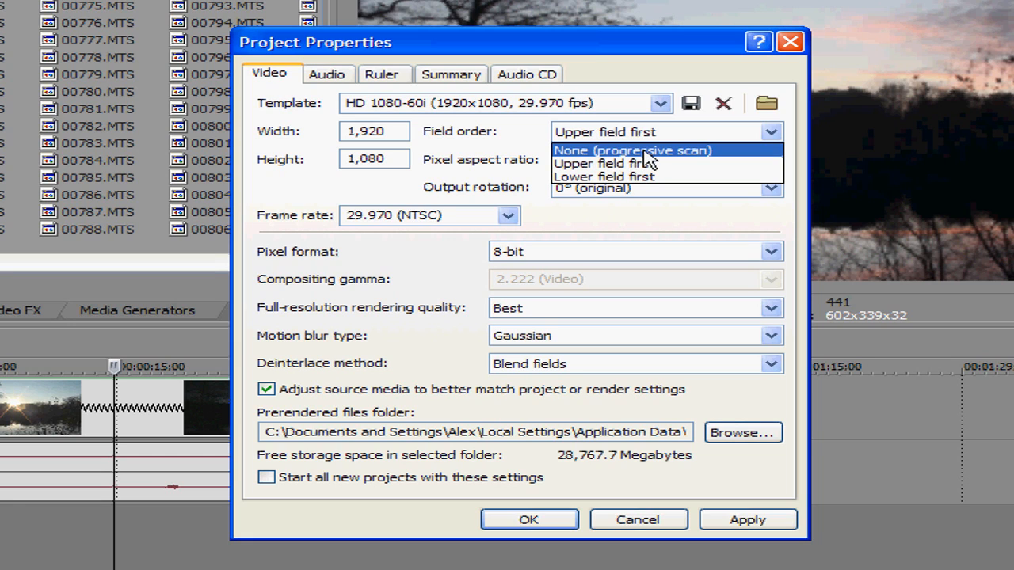
{"action": "left_click", "coordinate": [632, 149]}
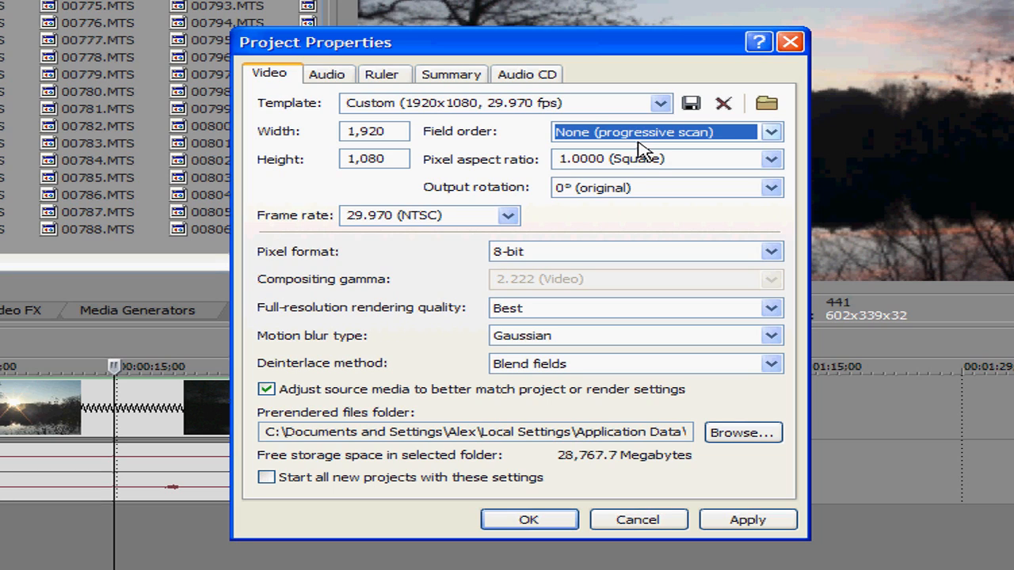
{"action": "mouse_move", "coordinate": [372, 188]}
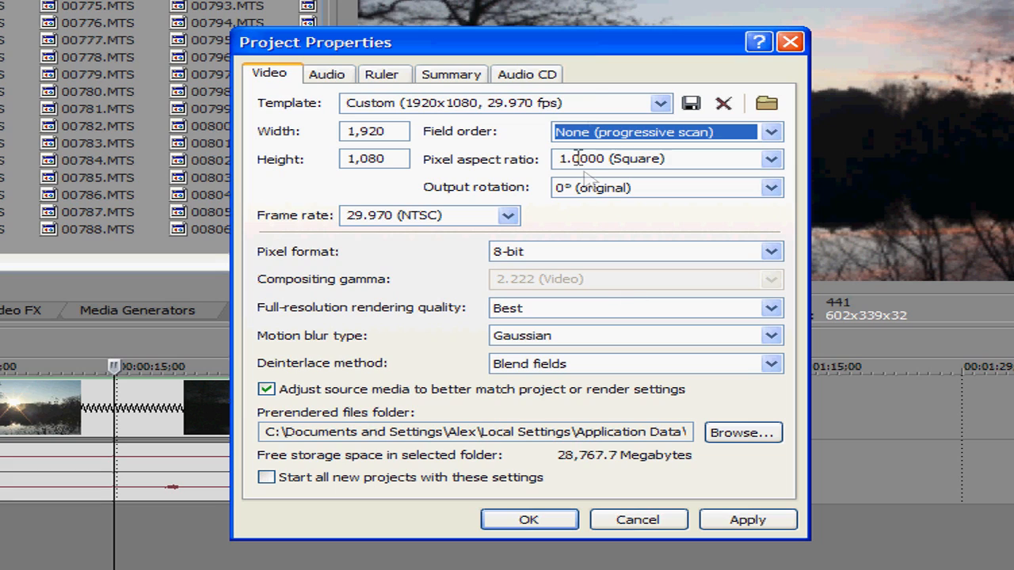
{"action": "mouse_move", "coordinate": [384, 187]}
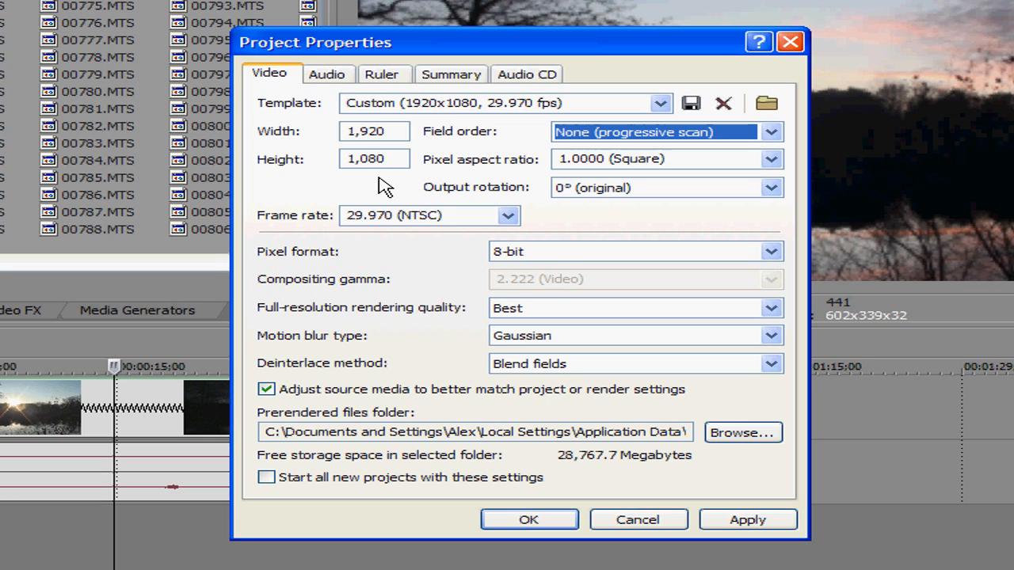
{"action": "mouse_move", "coordinate": [362, 196]}
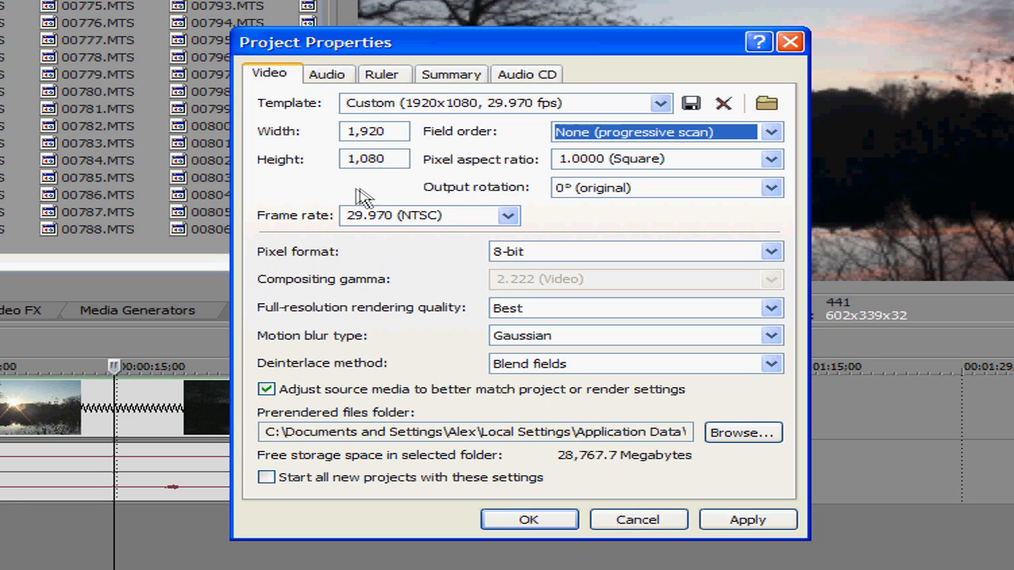
{"action": "mouse_move", "coordinate": [389, 234]}
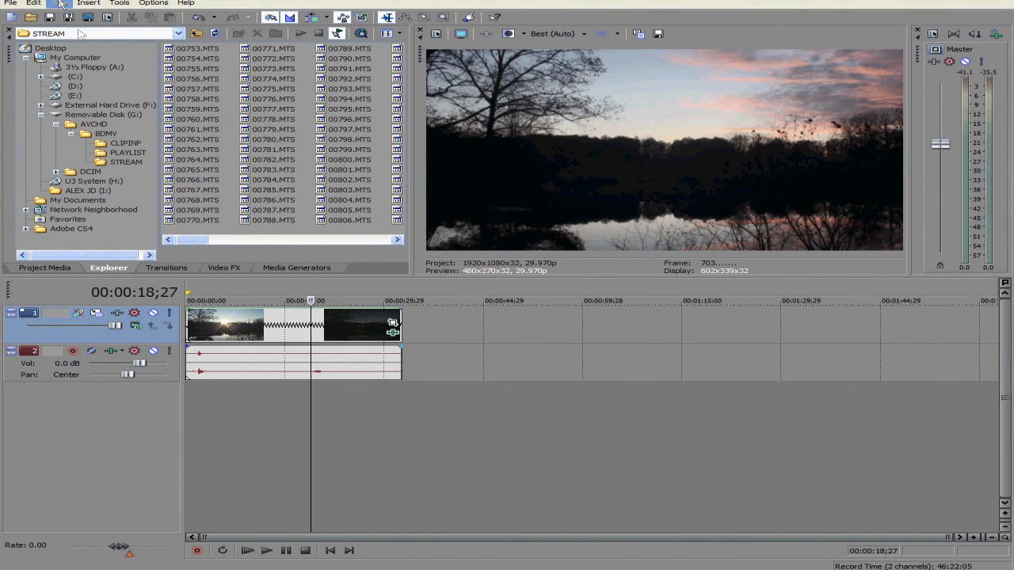
- Start Render As from the File menu to export the project to a file
{"action": "left_click", "coordinate": [9, 3]}
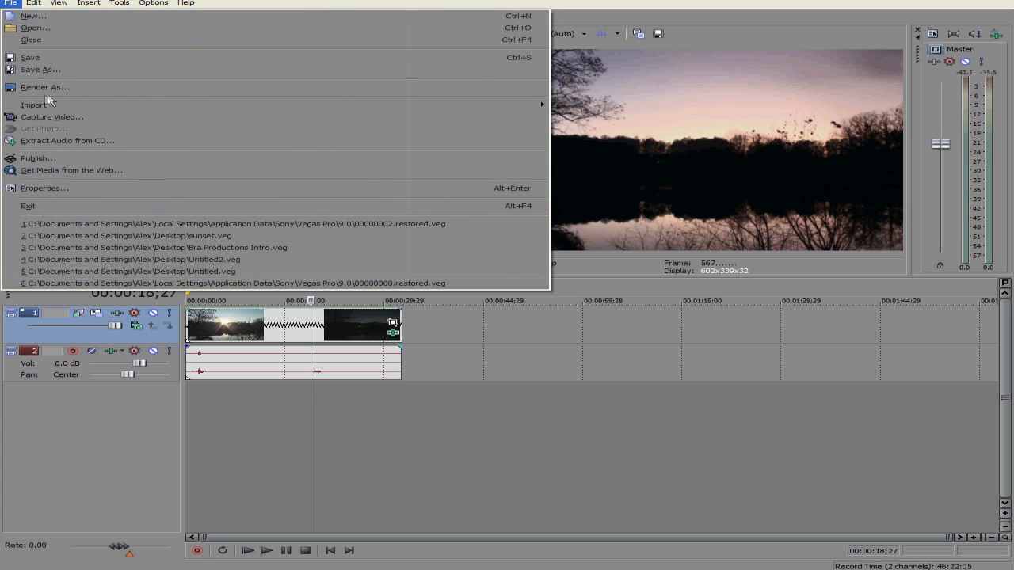
{"action": "left_click", "coordinate": [44, 87]}
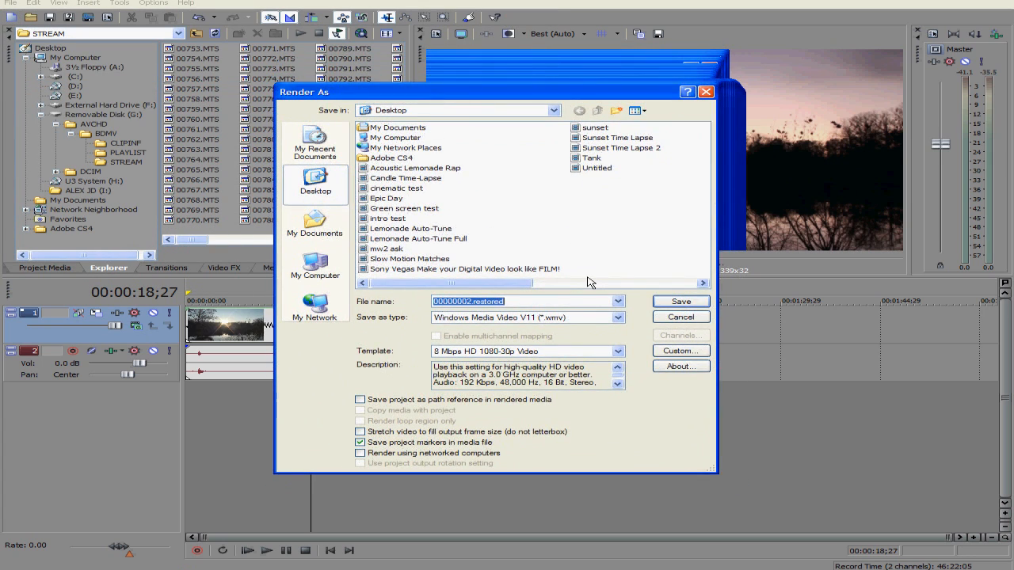
- Choose Windows Media Video V11 with the 8 Mbps HD 1080-30p Video template and enter its custom settings
{"action": "left_click", "coordinate": [618, 317]}
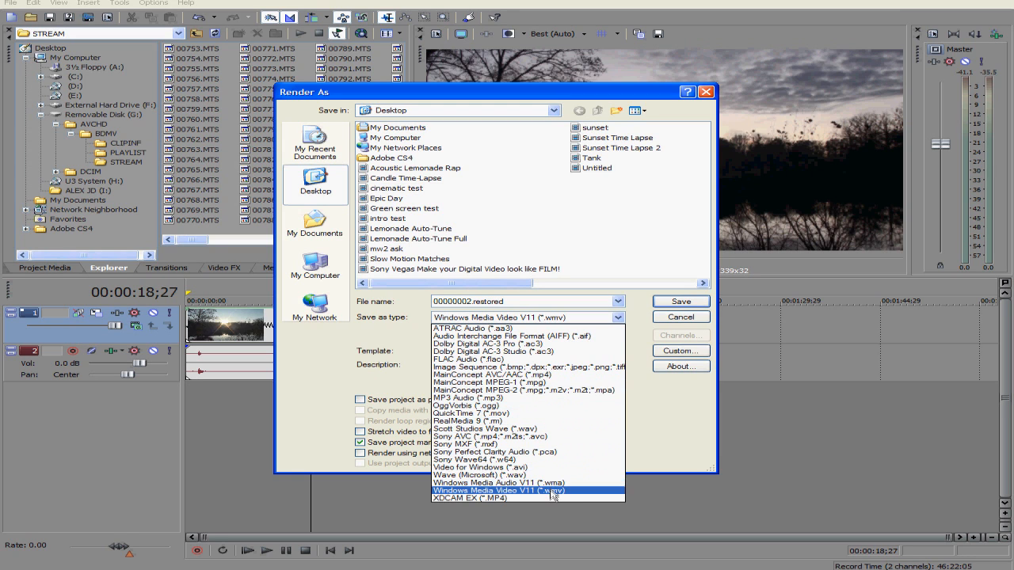
{"action": "mouse_move", "coordinate": [568, 497]}
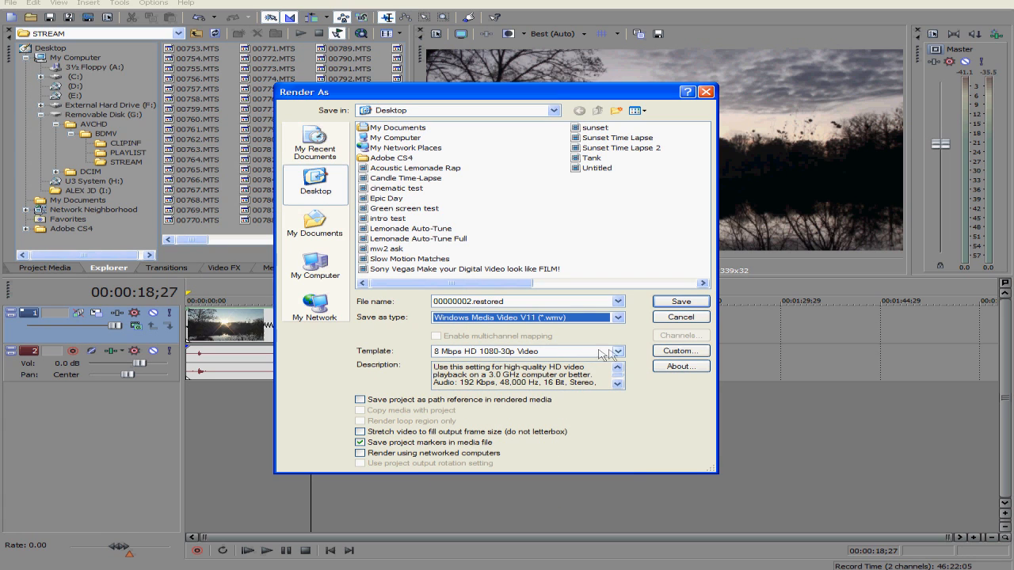
{"action": "left_click", "coordinate": [618, 352]}
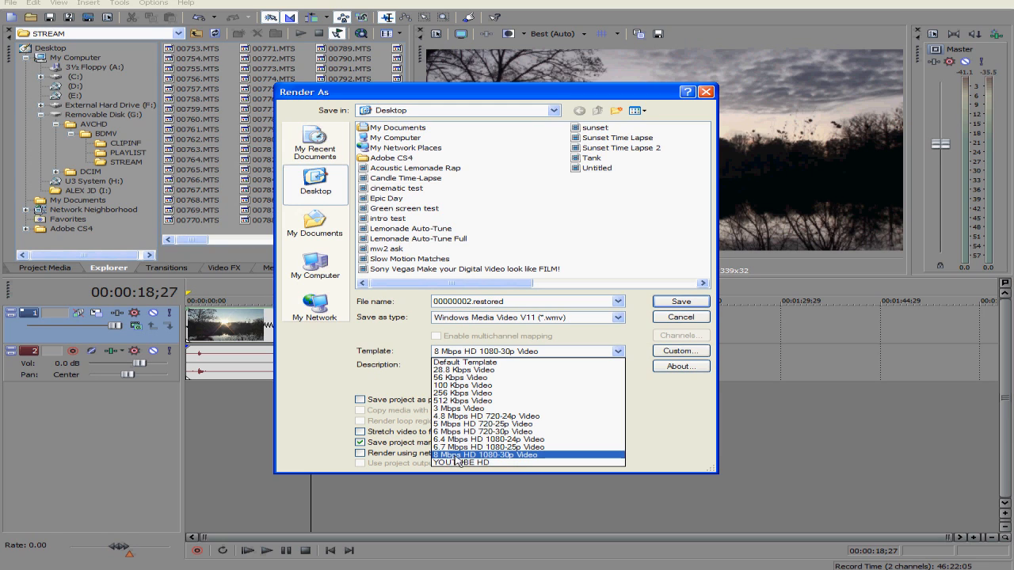
{"action": "mouse_move", "coordinate": [467, 461]}
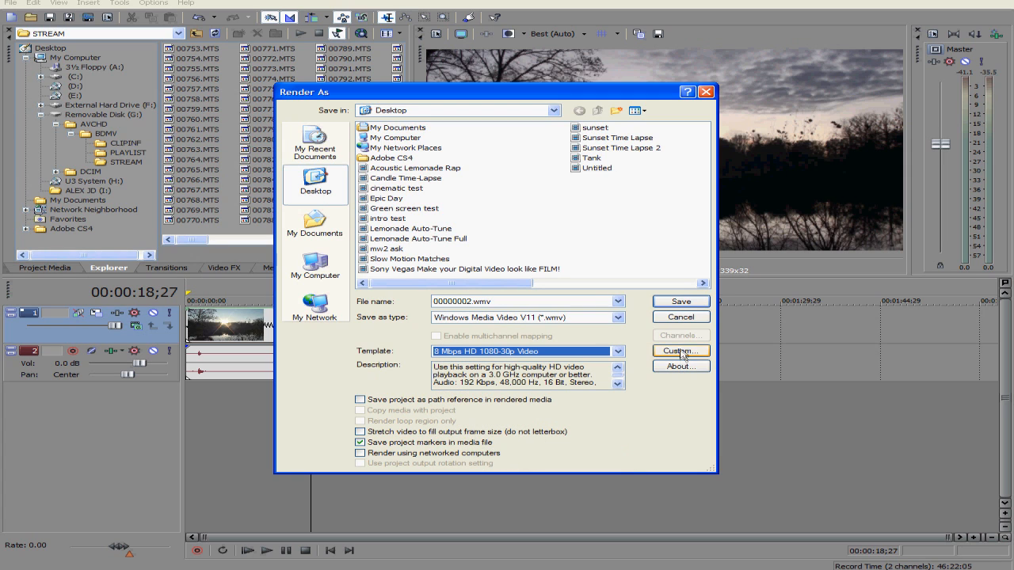
{"action": "left_click", "coordinate": [678, 352]}
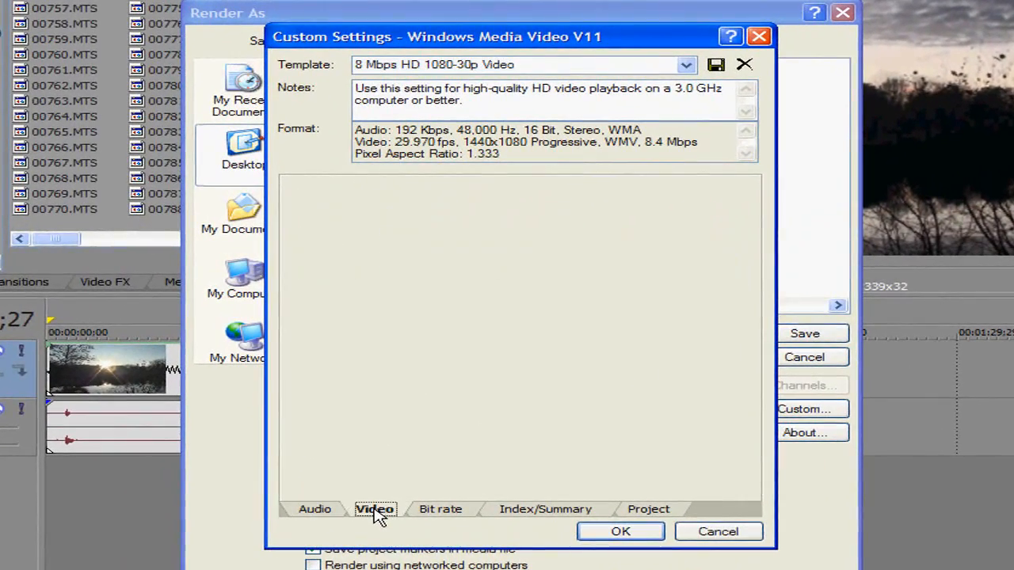
- Set the WMV video encoding mode to Quality VBR at 100% quality, after briefly trying CBR
{"action": "left_click", "coordinate": [374, 508]}
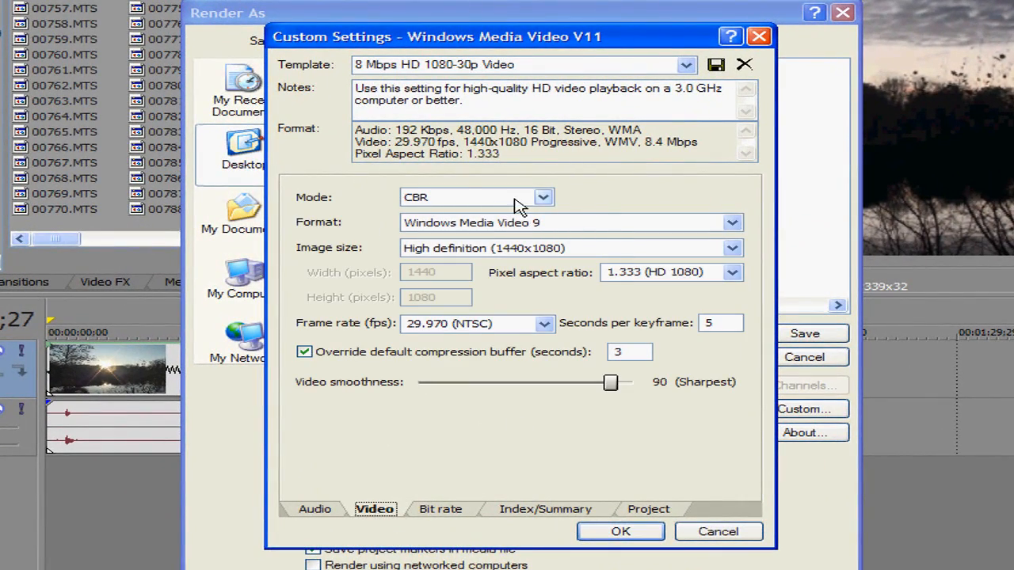
{"action": "left_click", "coordinate": [542, 197]}
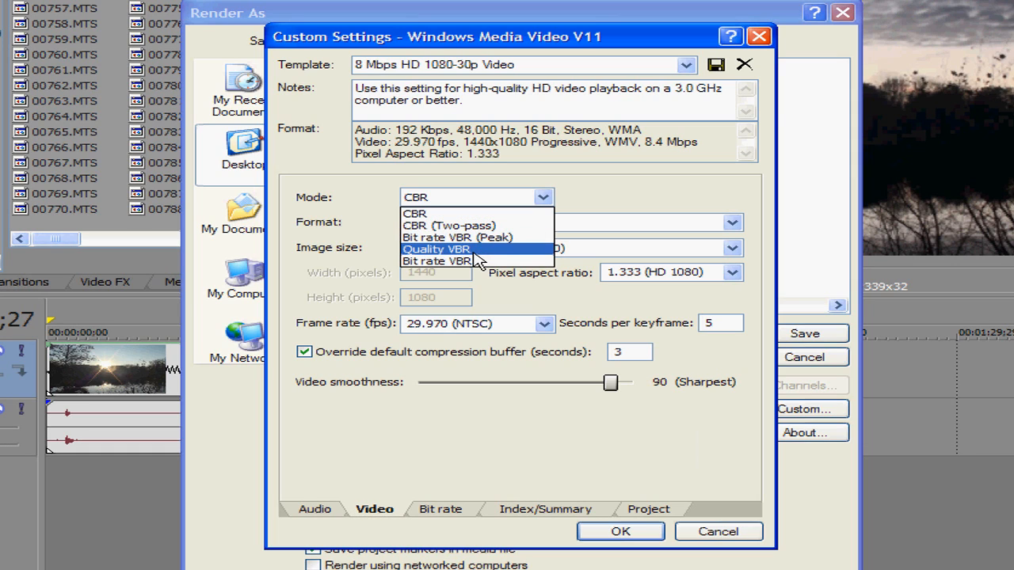
{"action": "left_click", "coordinate": [435, 249]}
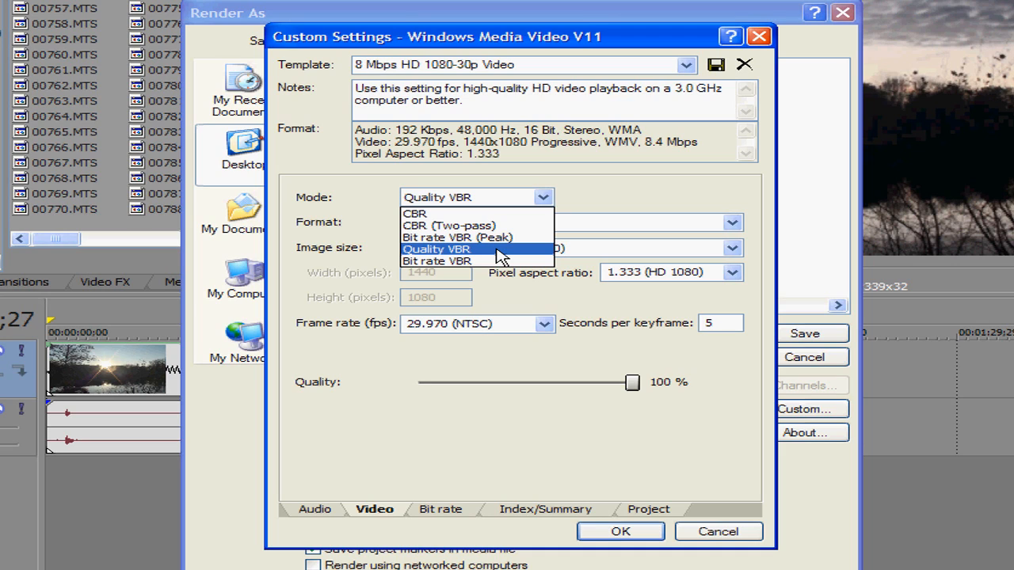
{"action": "left_click", "coordinate": [415, 212]}
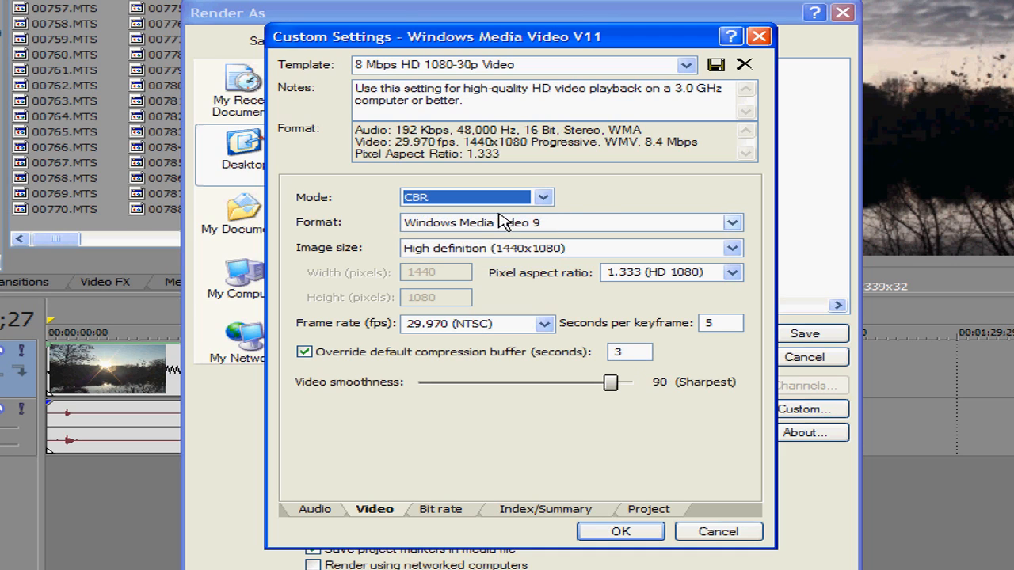
{"action": "mouse_move", "coordinate": [618, 210]}
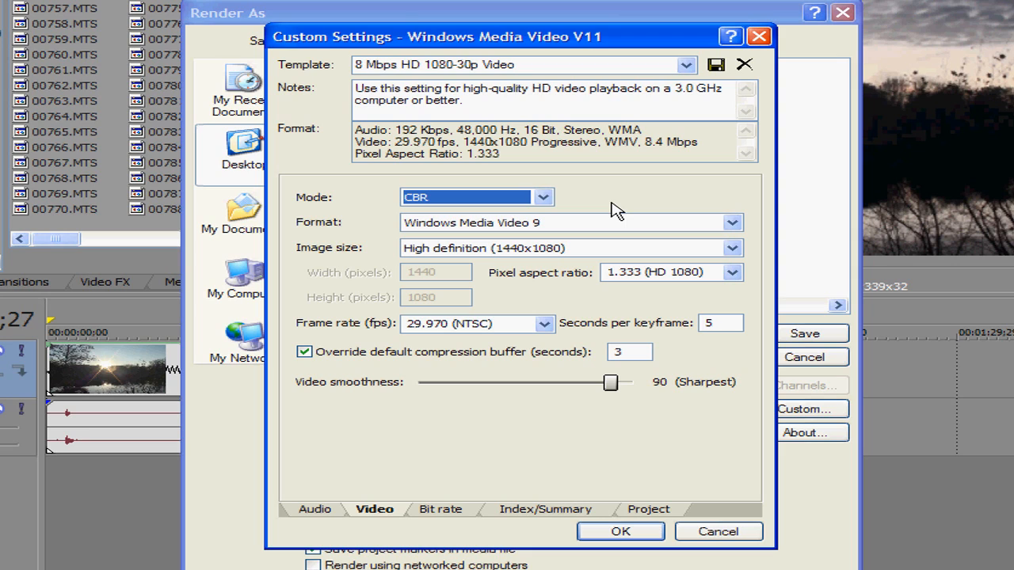
{"action": "mouse_move", "coordinate": [555, 219]}
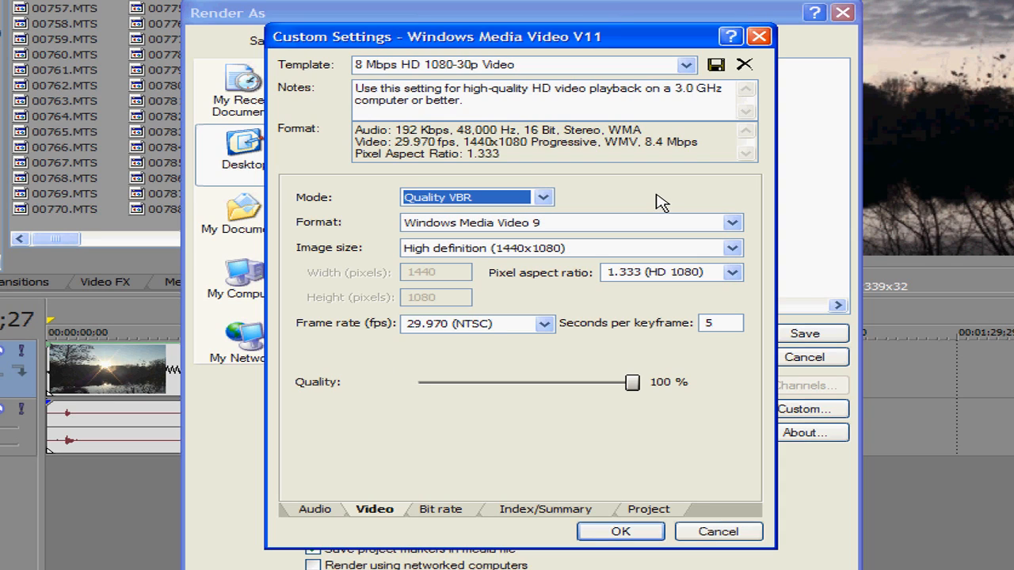
{"action": "mouse_move", "coordinate": [611, 205]}
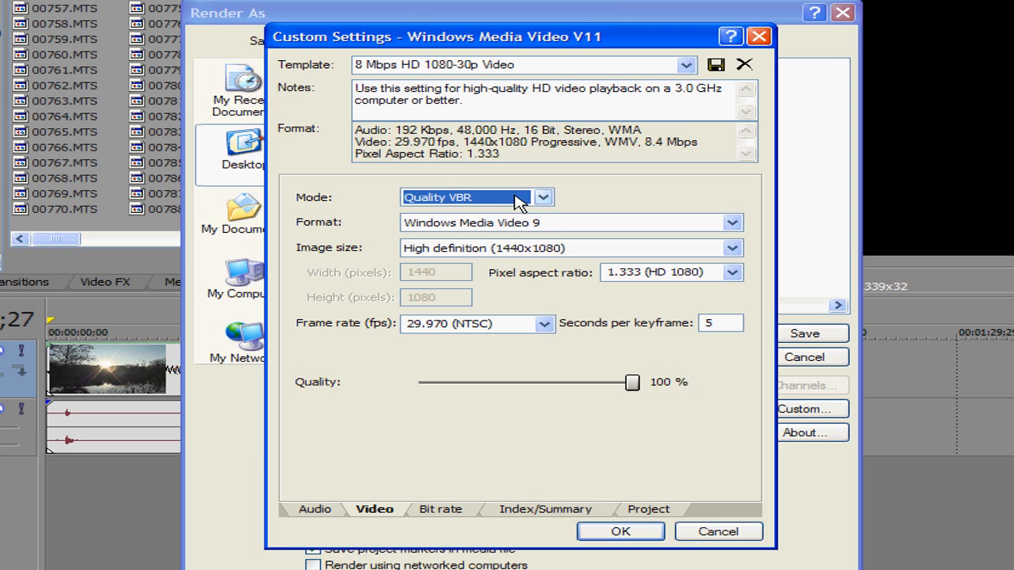
{"action": "left_click", "coordinate": [543, 197]}
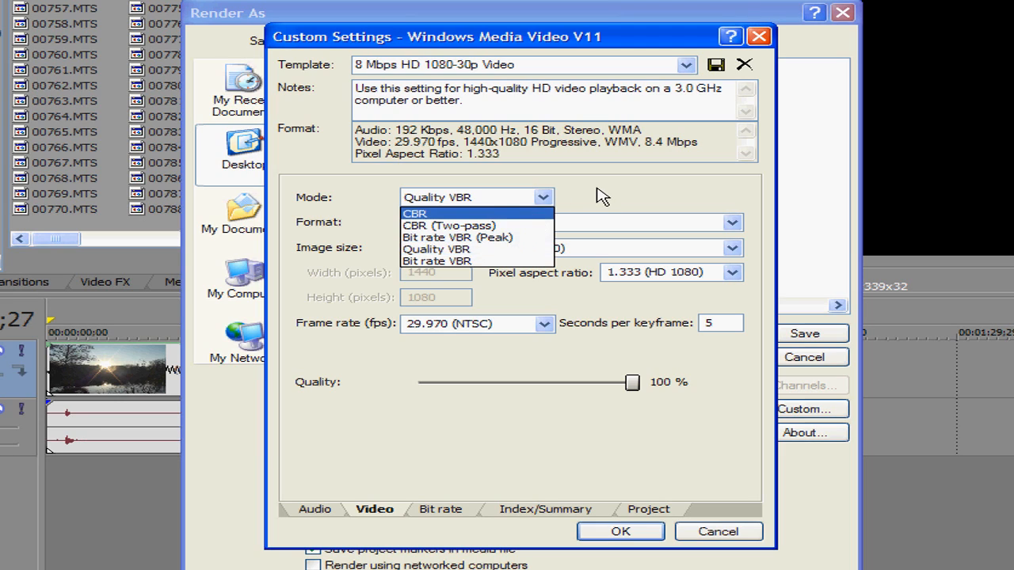
{"action": "mouse_move", "coordinate": [468, 238]}
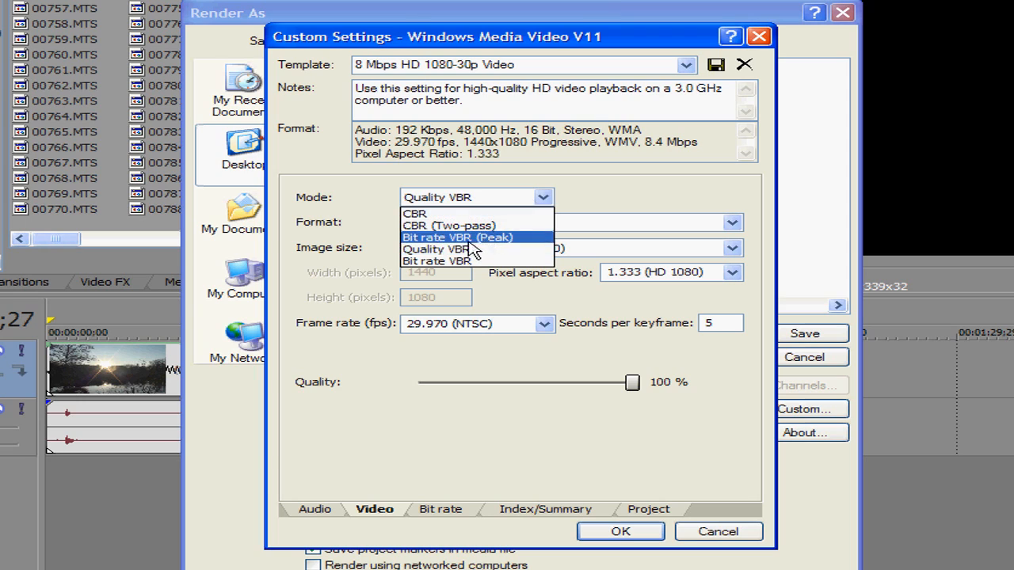
{"action": "left_click", "coordinate": [428, 249]}
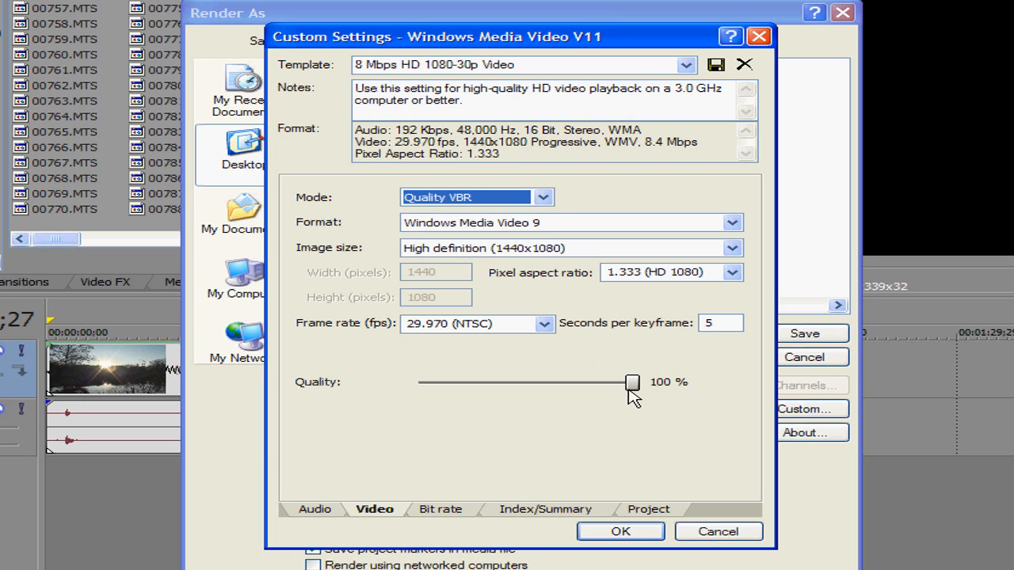
{"action": "mouse_move", "coordinate": [683, 404]}
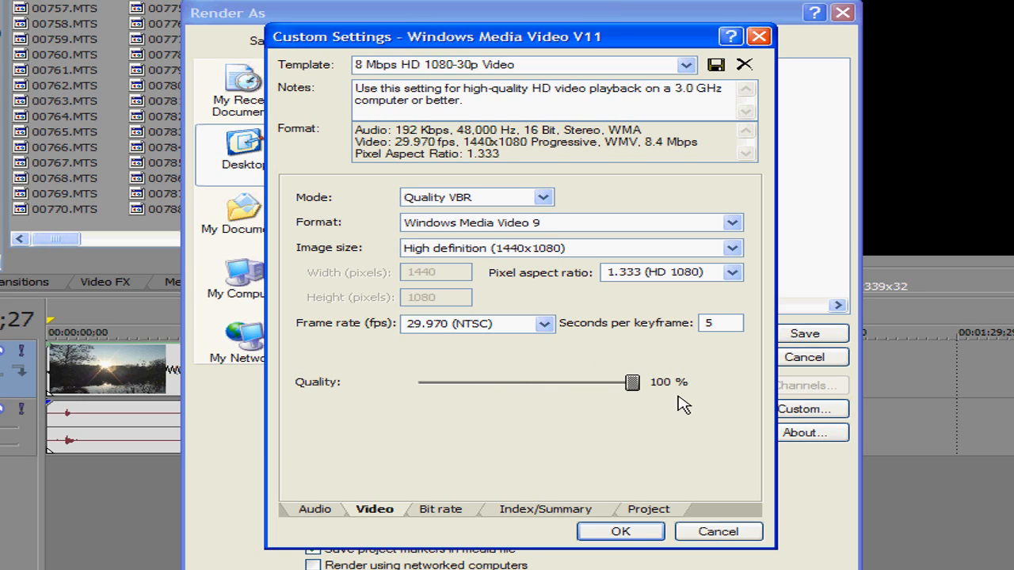
{"action": "mouse_move", "coordinate": [650, 406]}
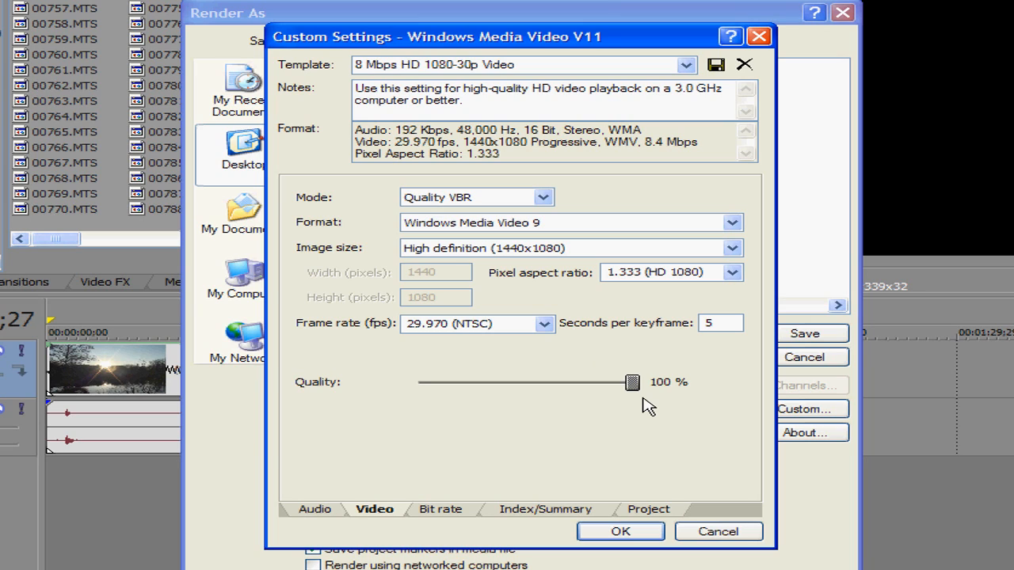
{"action": "mouse_move", "coordinate": [705, 431]}
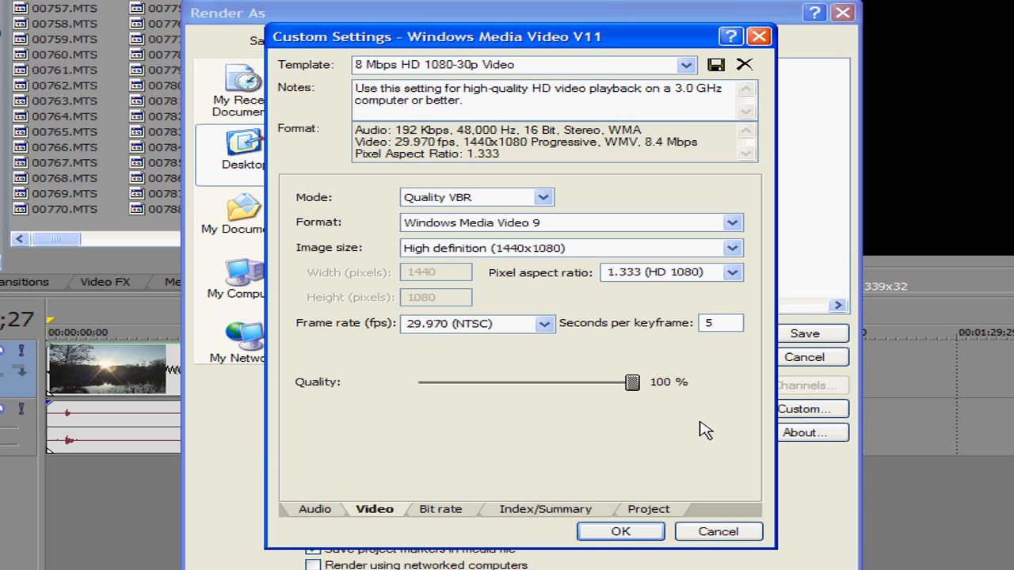
{"action": "mouse_move", "coordinate": [727, 449]}
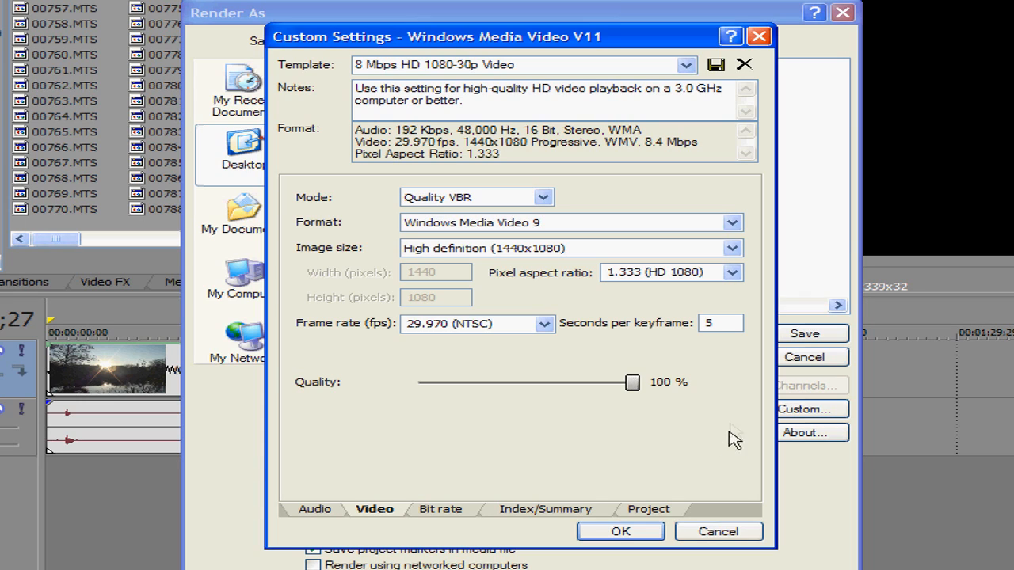
{"action": "mouse_move", "coordinate": [732, 424]}
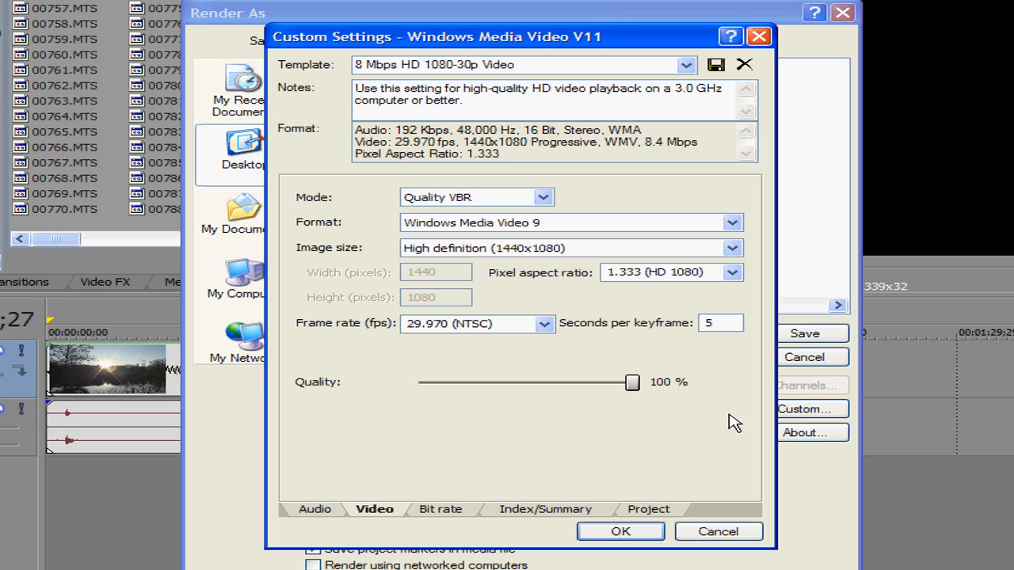
- Show the Bit rate page of the custom WMV settings, where the 8M target is greyed out
{"action": "left_click", "coordinate": [567, 222]}
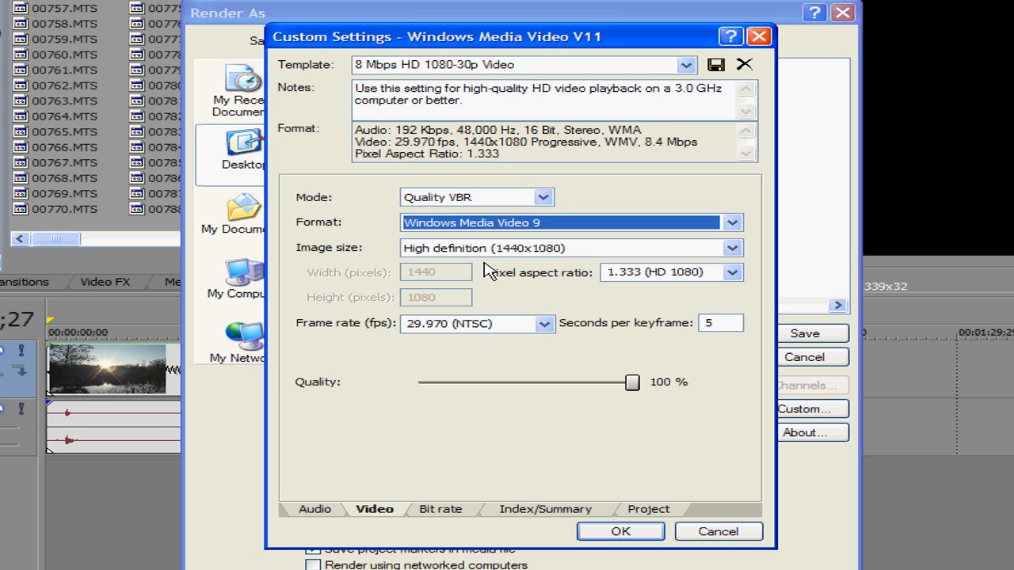
{"action": "mouse_move", "coordinate": [546, 266]}
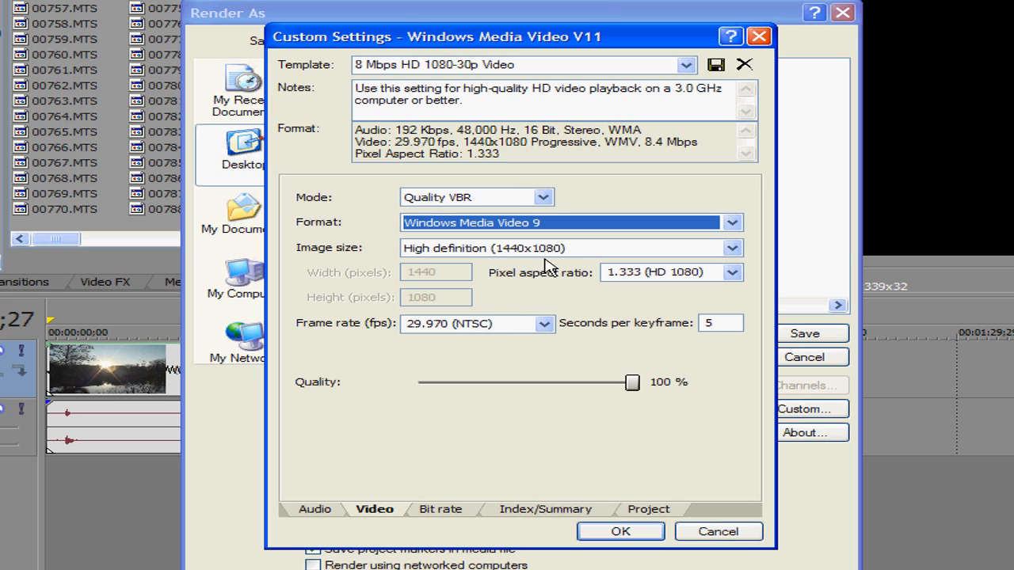
{"action": "mouse_move", "coordinate": [561, 289]}
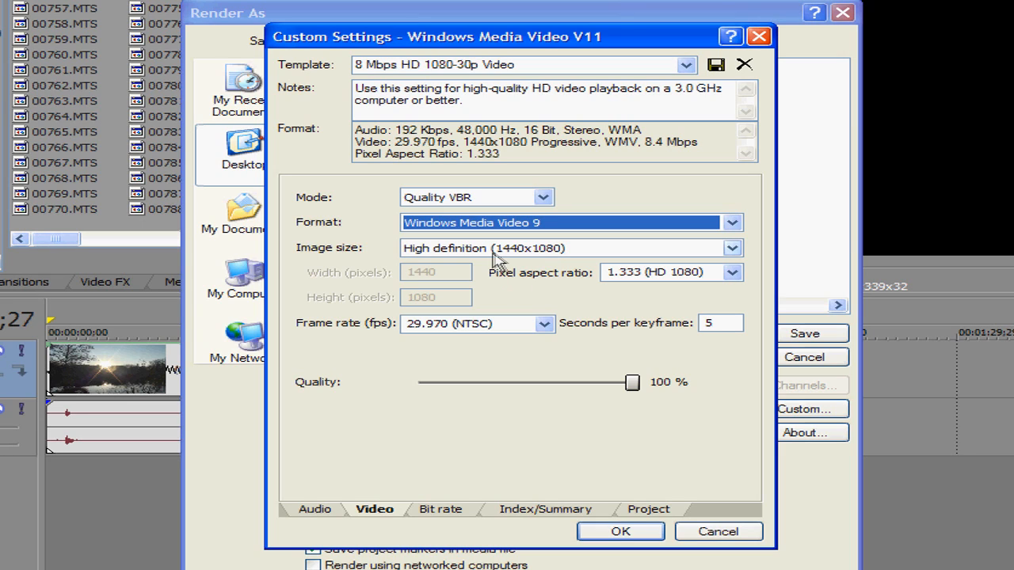
{"action": "mouse_move", "coordinate": [557, 259]}
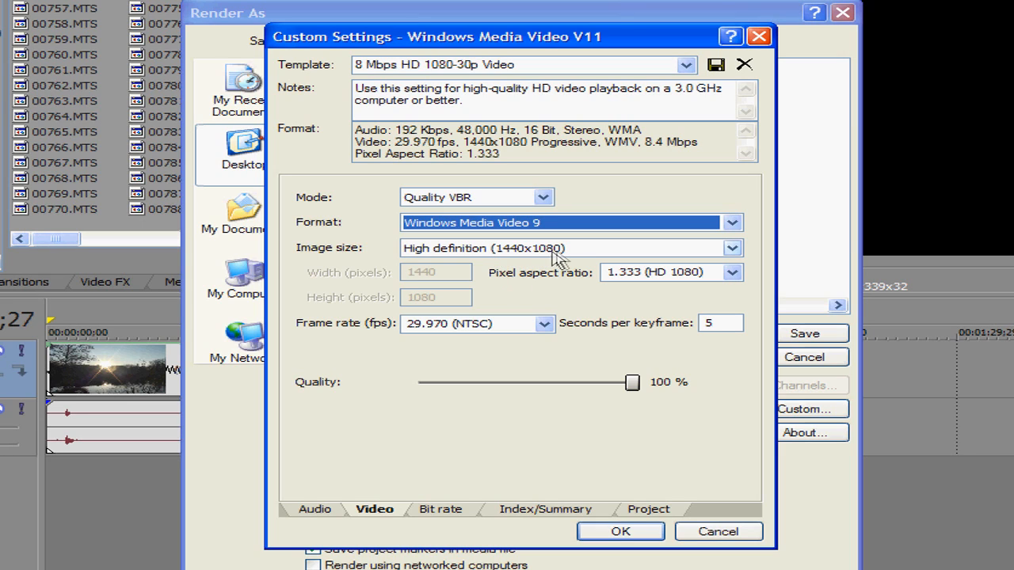
{"action": "mouse_move", "coordinate": [532, 307]}
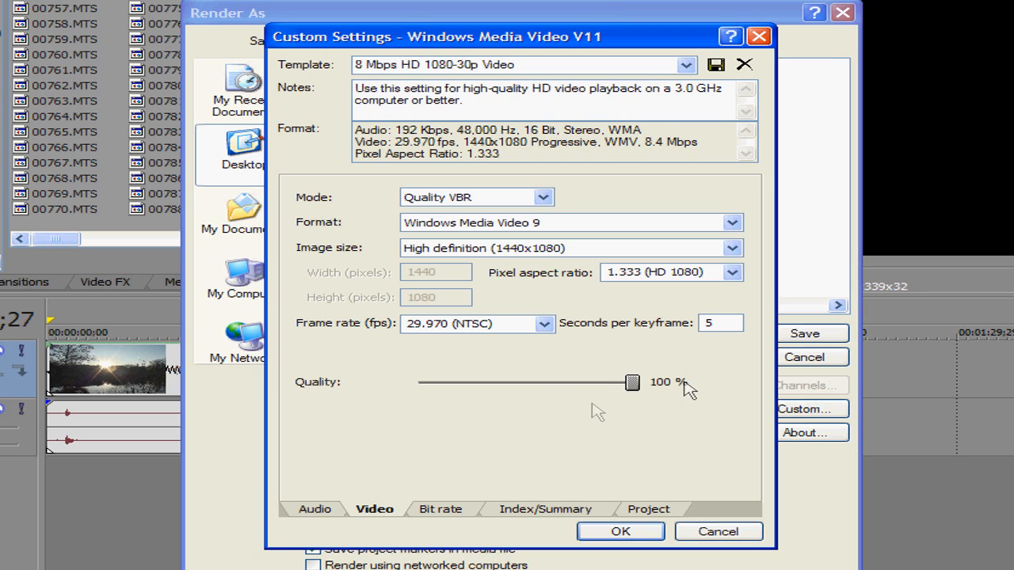
{"action": "left_click", "coordinate": [440, 509]}
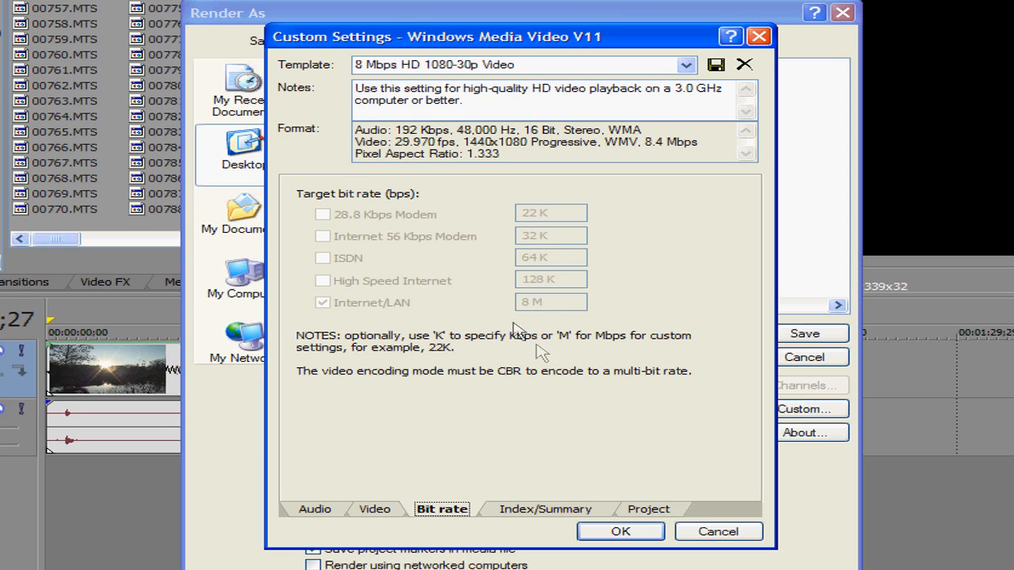
- Set the render's video rendering quality to Best on the project page
{"action": "left_click", "coordinate": [545, 510]}
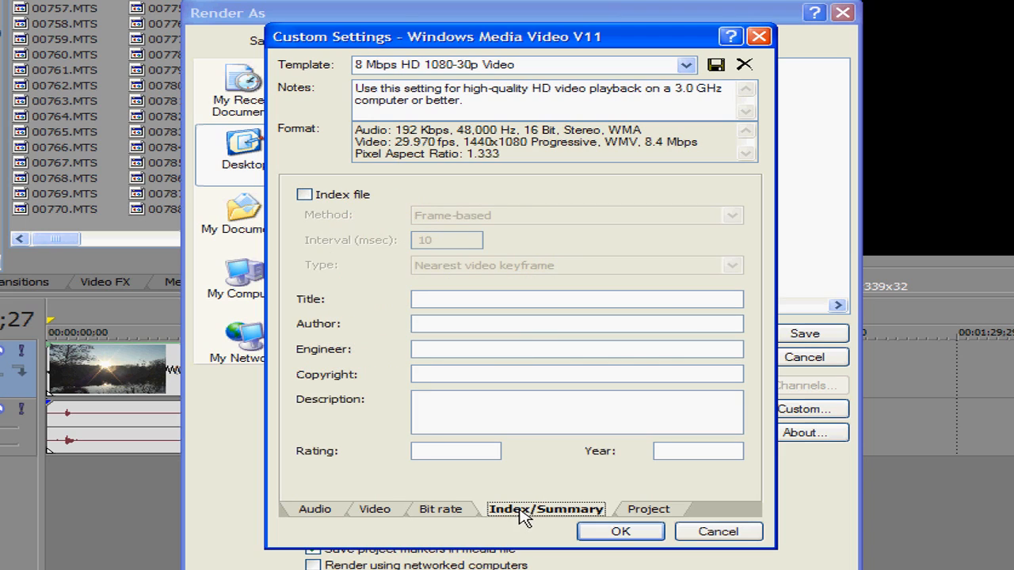
{"action": "mouse_move", "coordinate": [659, 519]}
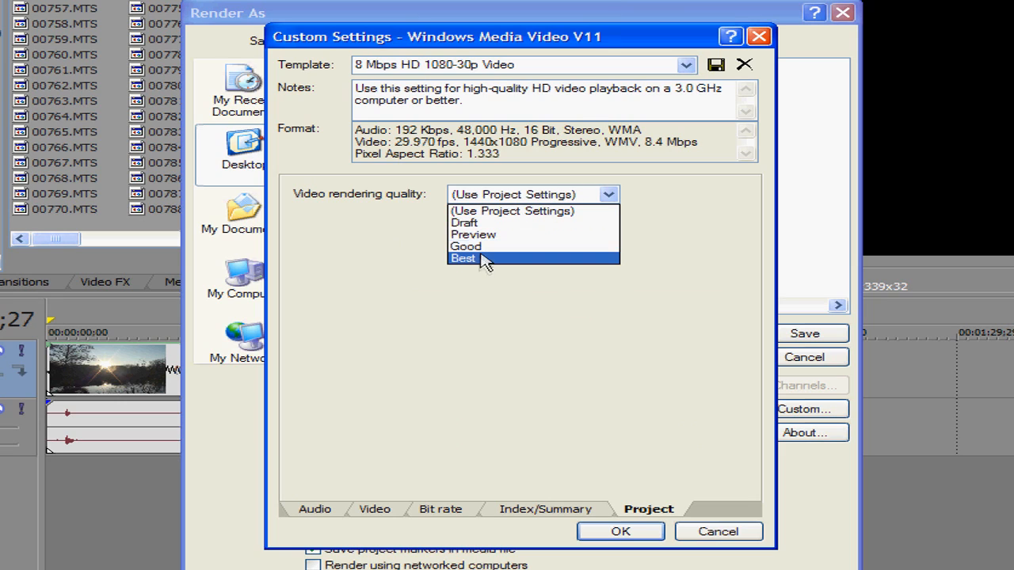
{"action": "left_click", "coordinate": [463, 258]}
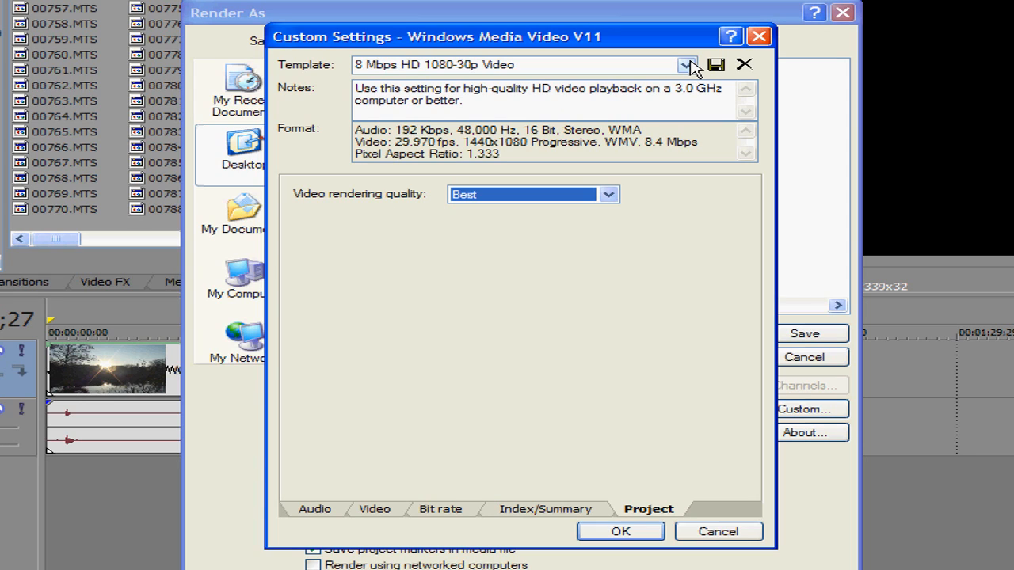
- Rename the custom WMV render template to 'YOUTUBE HD'
{"action": "left_click", "coordinate": [515, 63]}
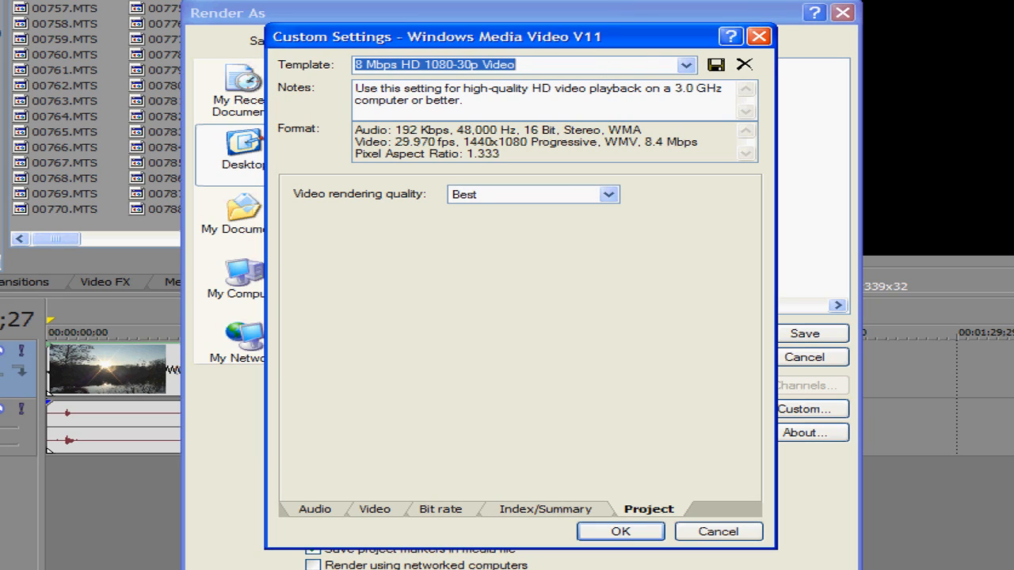
{"action": "left_click", "coordinate": [513, 63]}
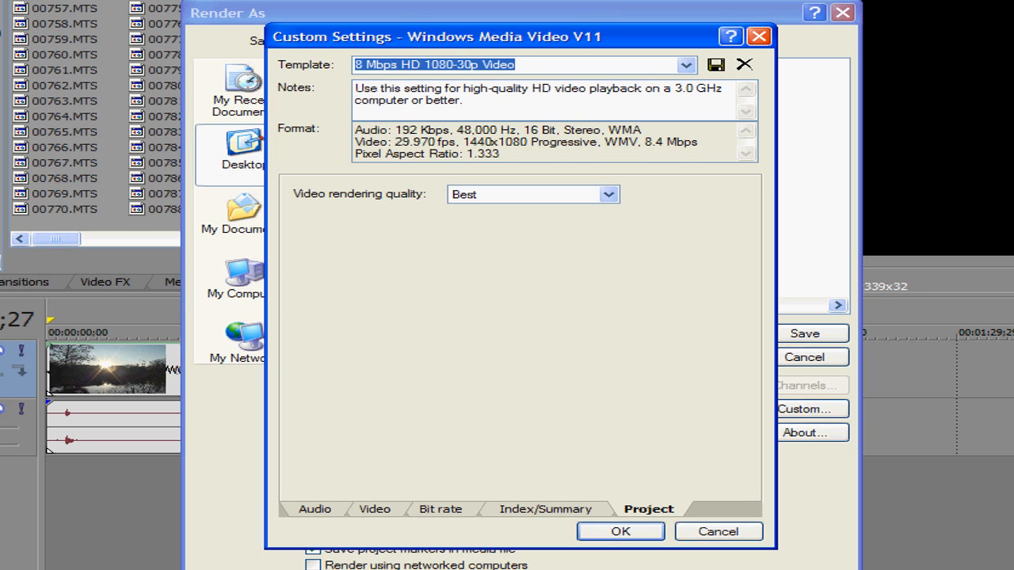
{"action": "left_click", "coordinate": [523, 65]}
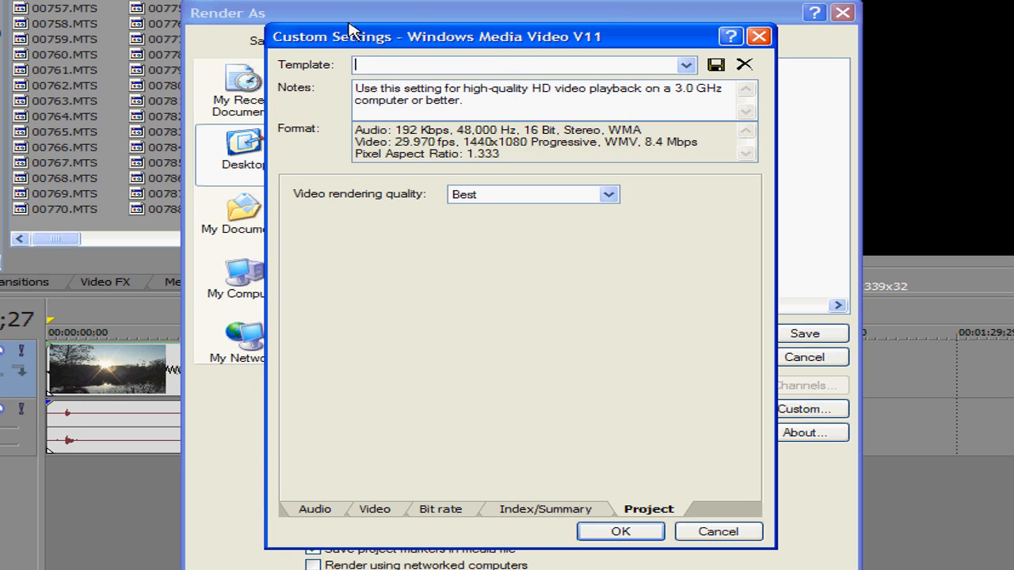
{"action": "type", "text": "YOUTUBE HD"}
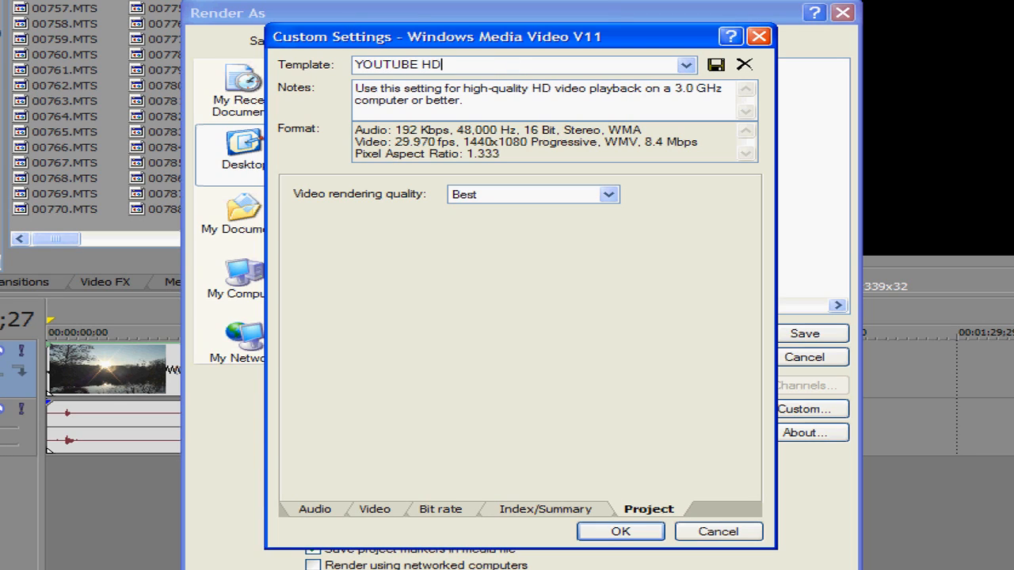
{"action": "mouse_move", "coordinate": [352, 19]}
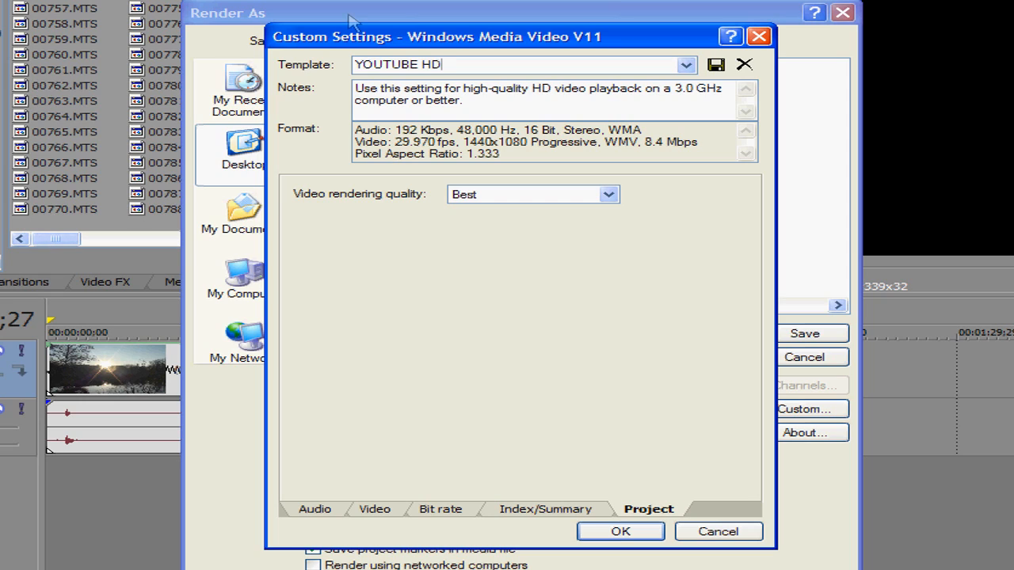
{"action": "mouse_move", "coordinate": [470, 63]}
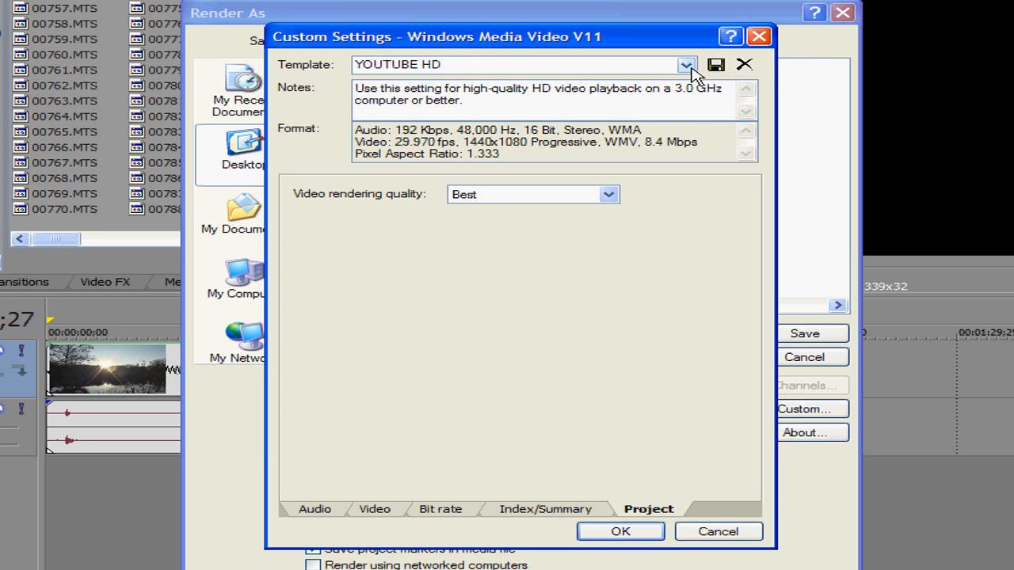
- Select the saved YOUTUBE HD template and start rendering the project to 00000002.wmv
{"action": "left_click", "coordinate": [684, 63]}
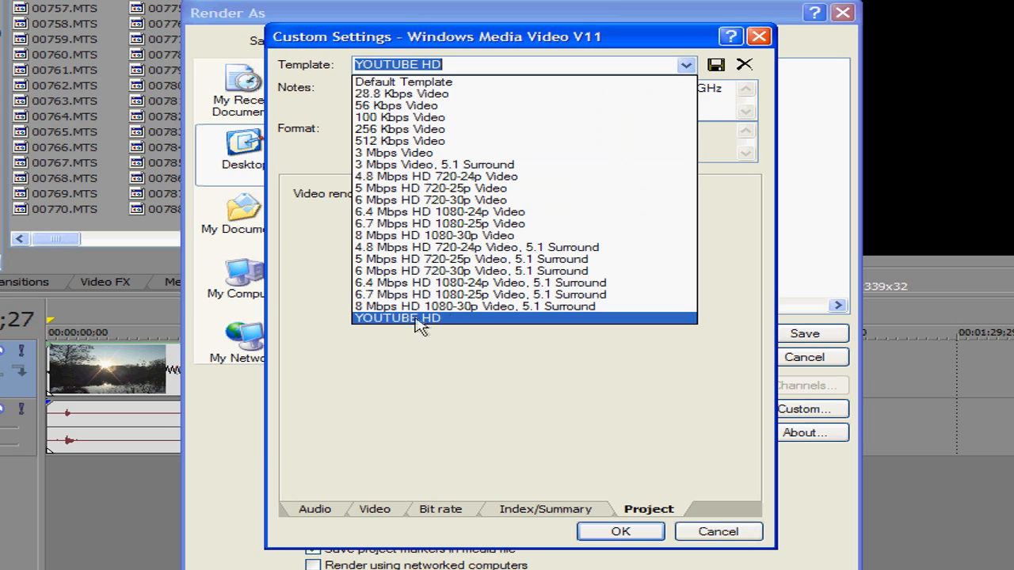
{"action": "left_click", "coordinate": [396, 316]}
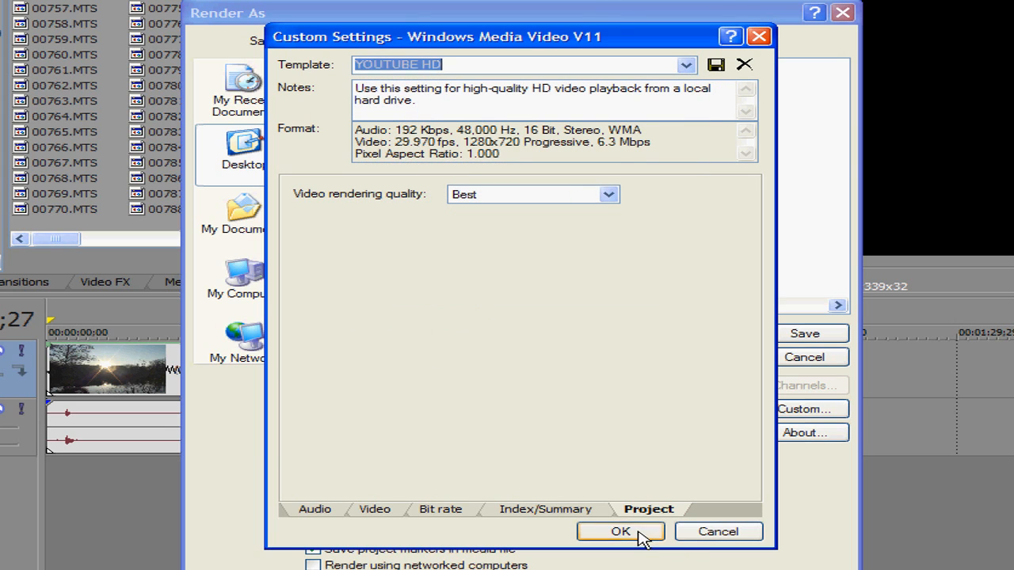
{"action": "left_click", "coordinate": [620, 532]}
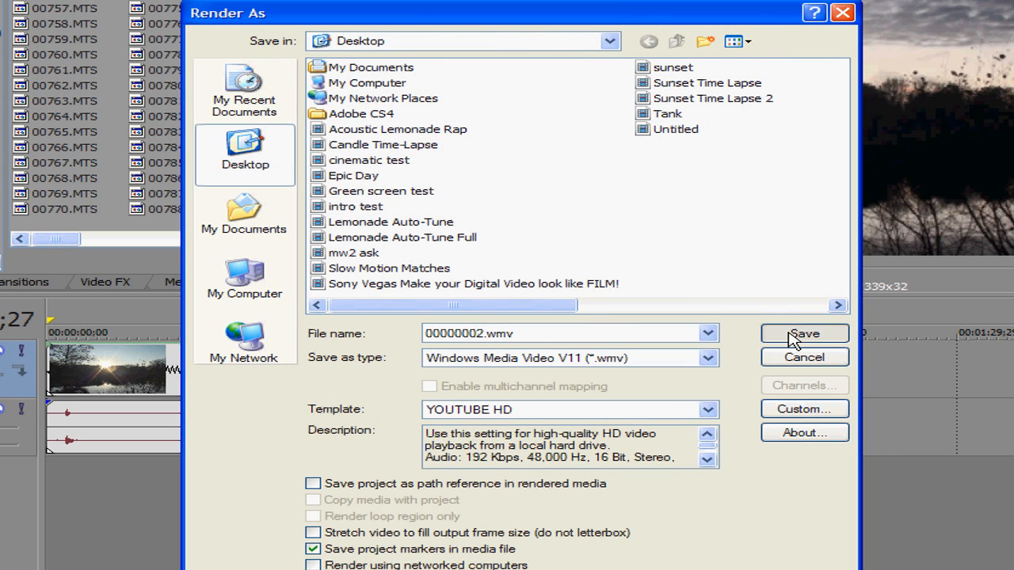
{"action": "left_click", "coordinate": [803, 333]}
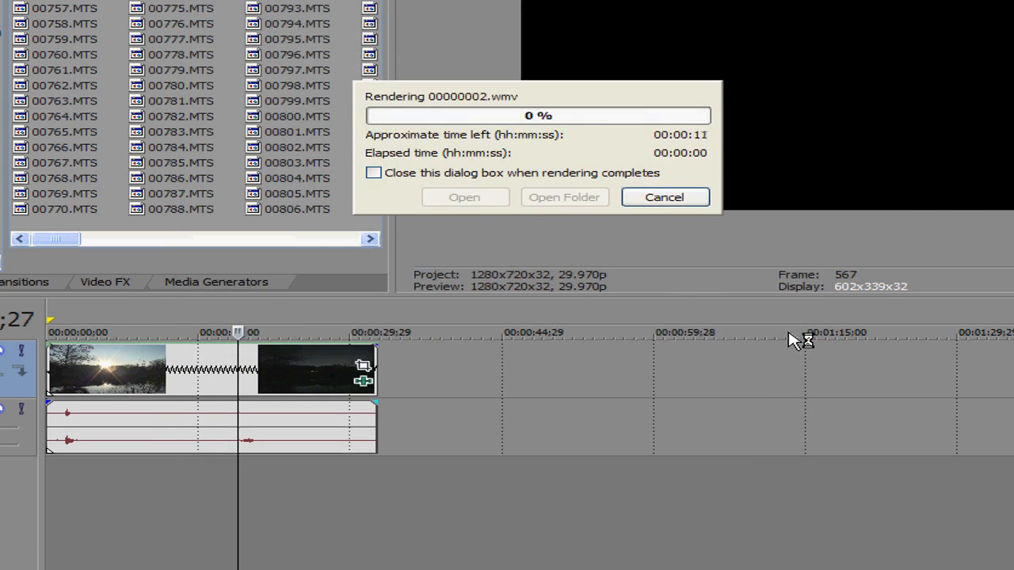